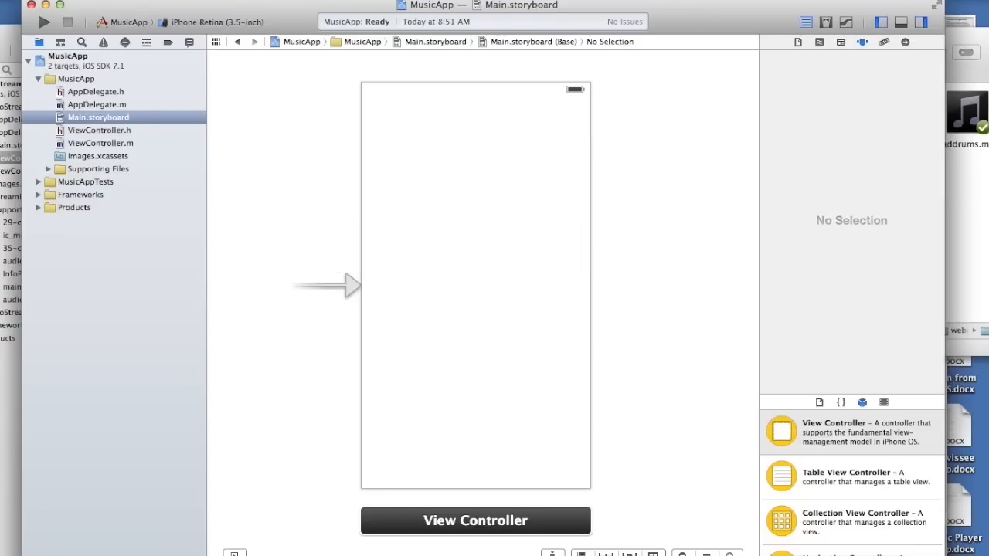
{"action": "mouse_move", "coordinate": [983, 40]}
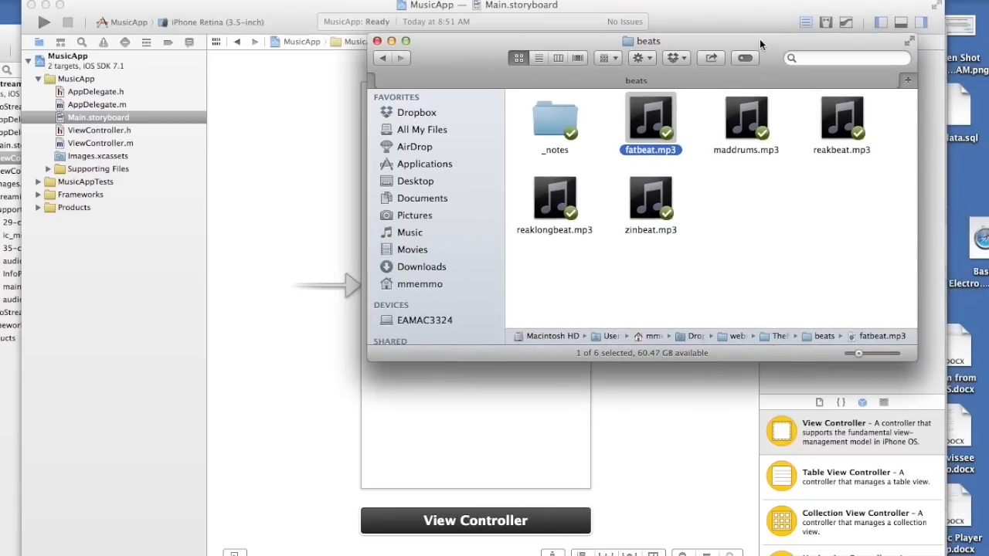
{"action": "mouse_move", "coordinate": [729, 219]}
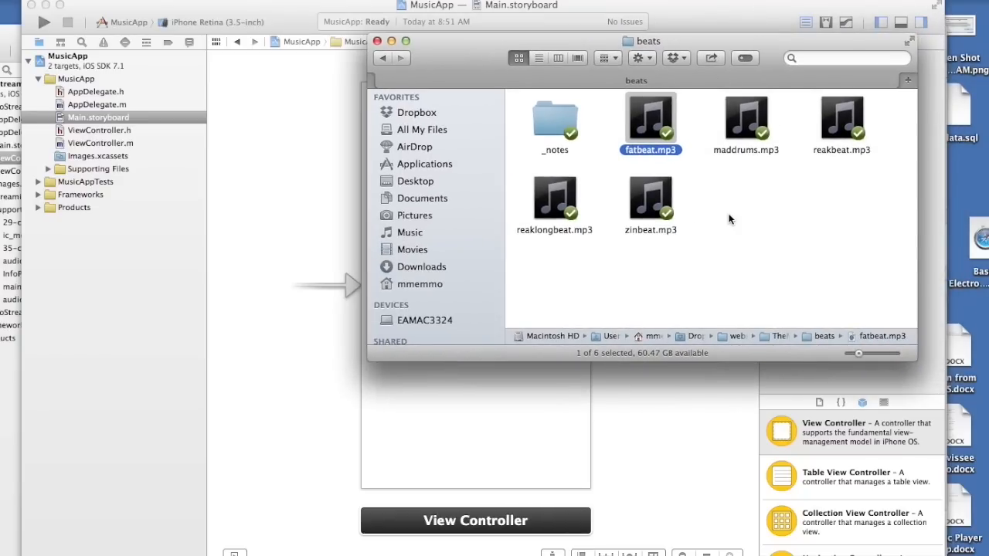
{"action": "mouse_move", "coordinate": [606, 72]}
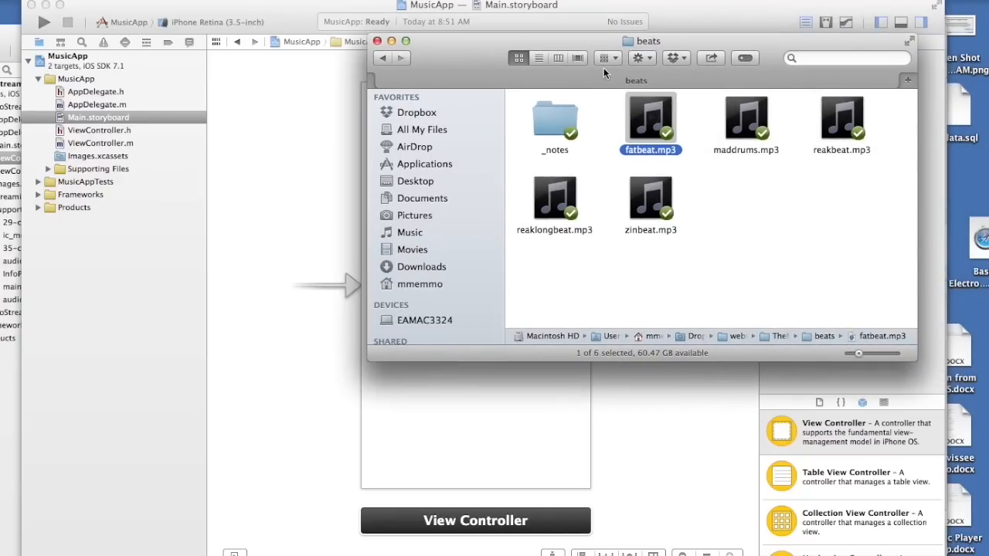
{"action": "mouse_move", "coordinate": [430, 48]}
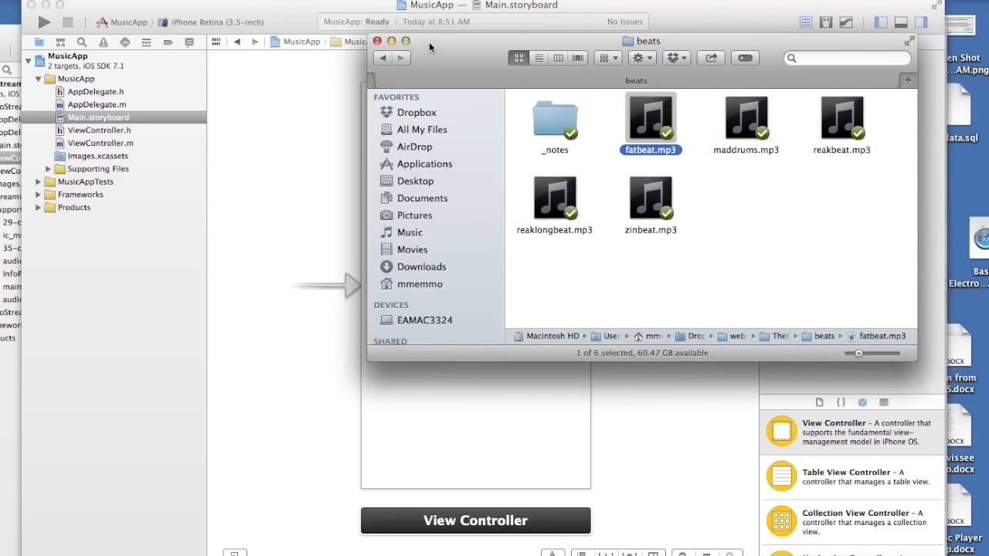
{"action": "mouse_move", "coordinate": [754, 269]}
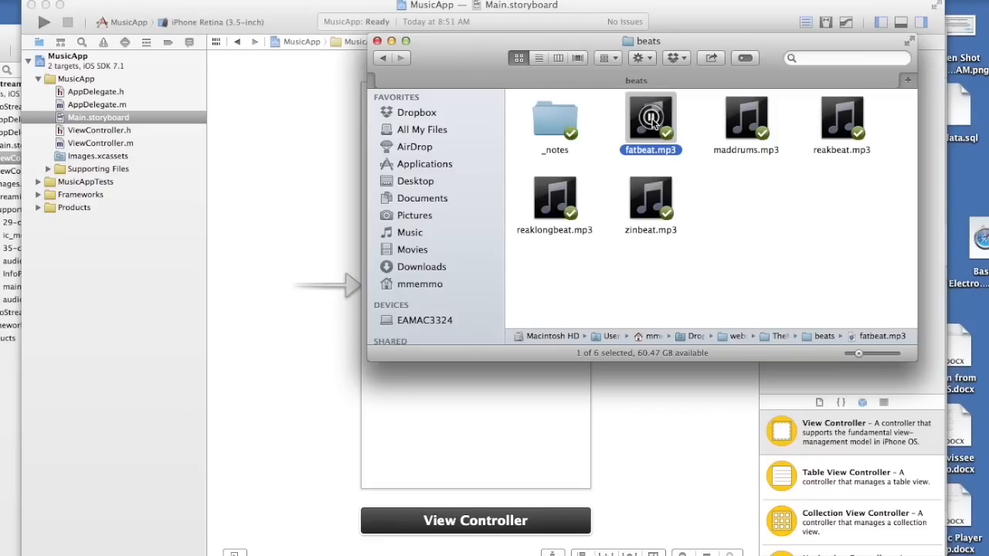
{"action": "mouse_move", "coordinate": [735, 121]}
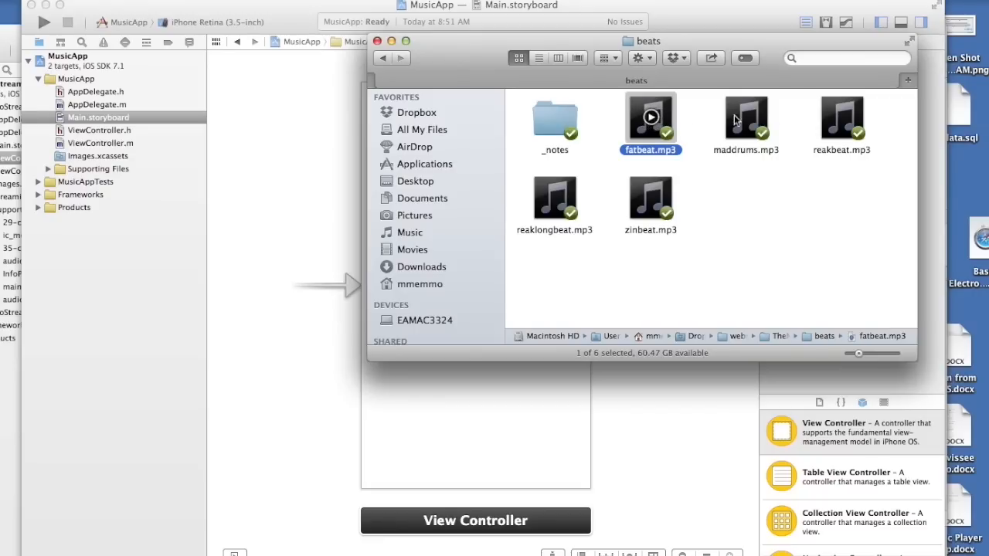
Step: Drag pause.png, play.png and stop.png from Finder into Supporting Files and confirm the copy
{"action": "left_click", "coordinate": [744, 123]}
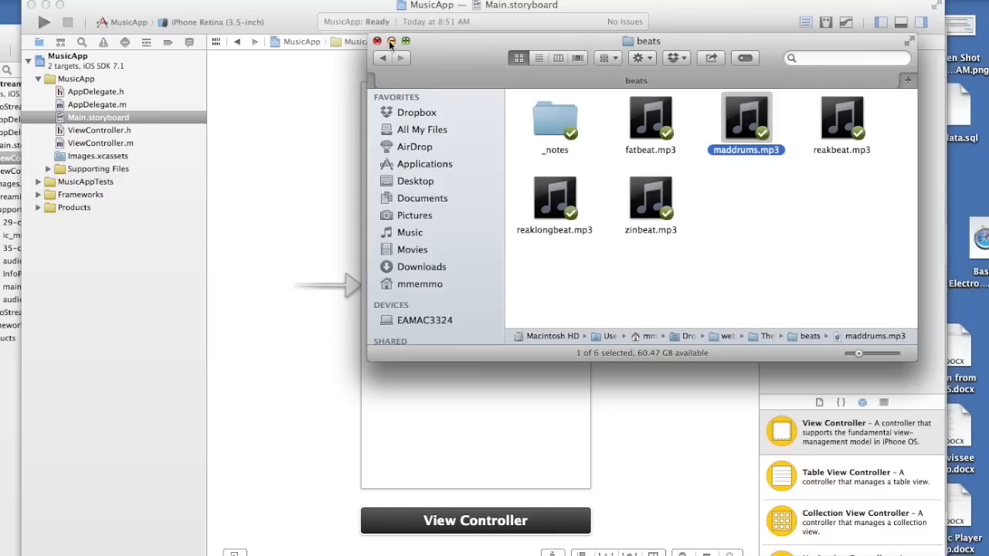
{"action": "left_click", "coordinate": [377, 41]}
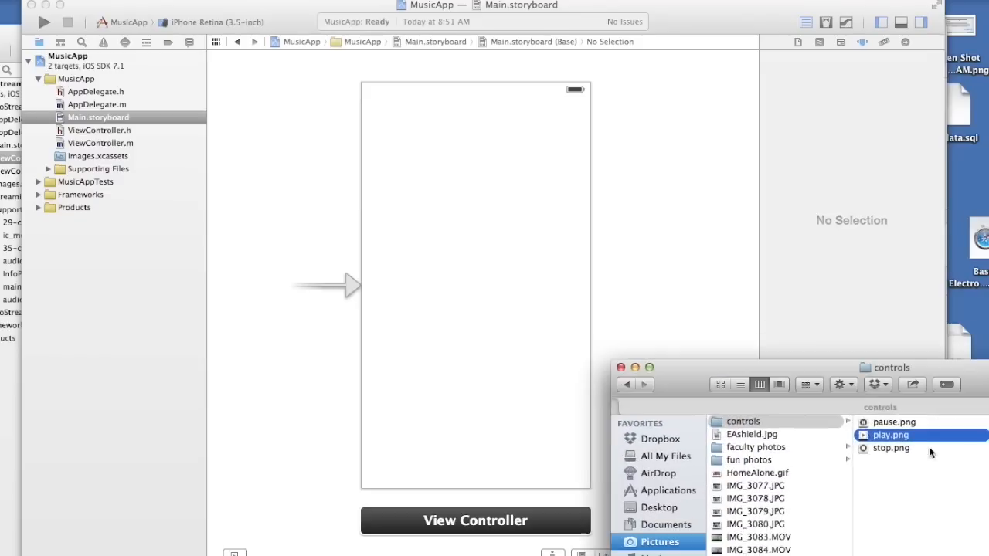
{"action": "left_click_drag", "start_coordinate": [884, 368], "coordinate": [674, 196]}
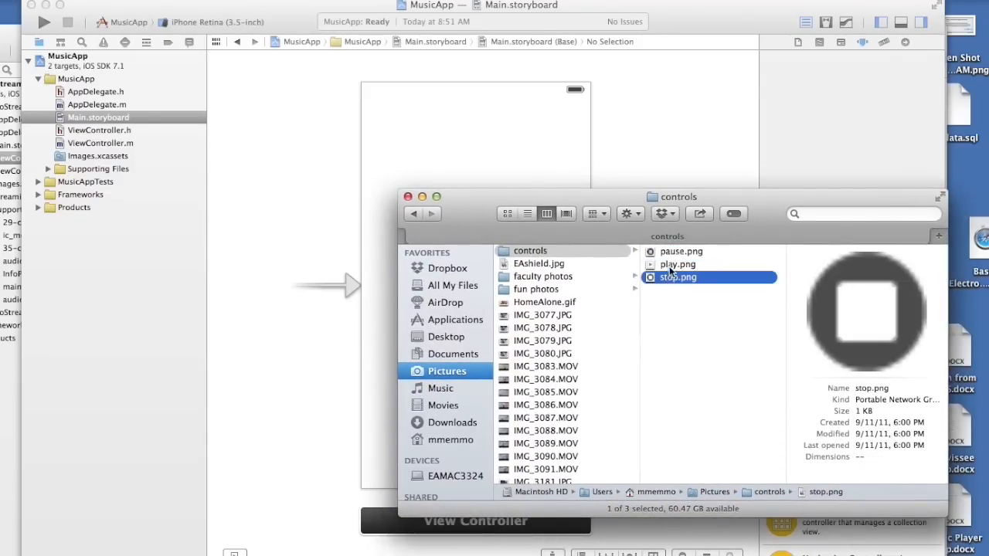
{"action": "left_click", "coordinate": [680, 251]}
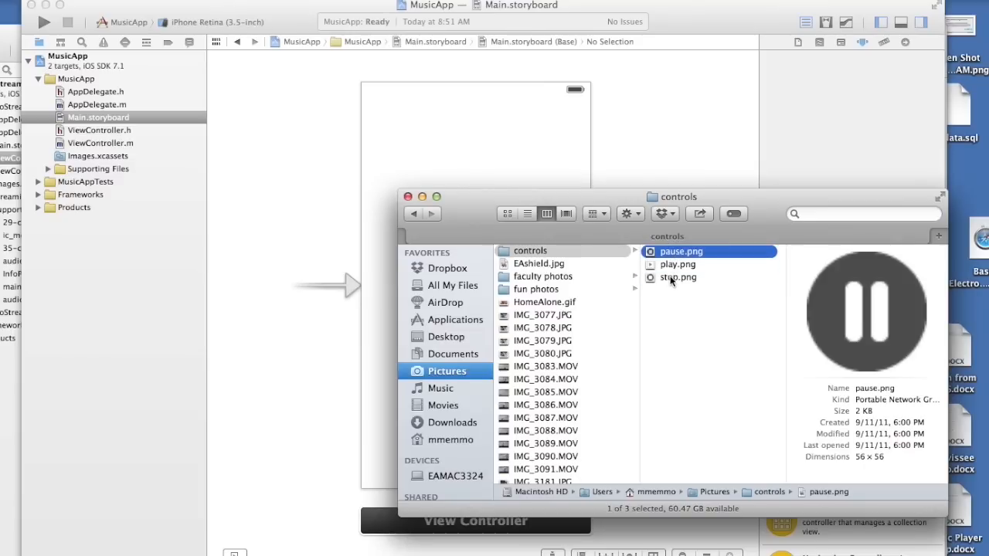
{"action": "left_click_drag", "start_coordinate": [678, 276], "coordinate": [183, 178]}
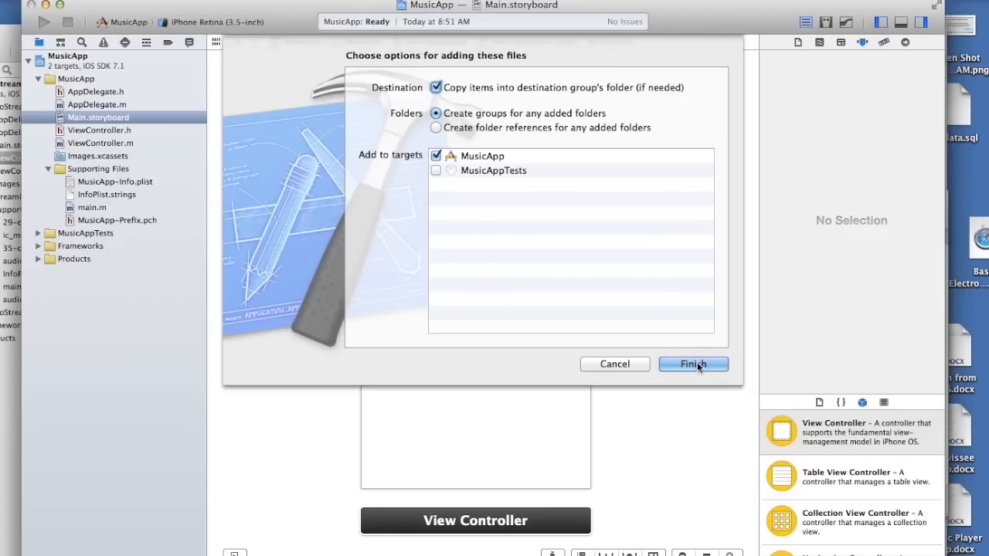
{"action": "left_click", "coordinate": [692, 365]}
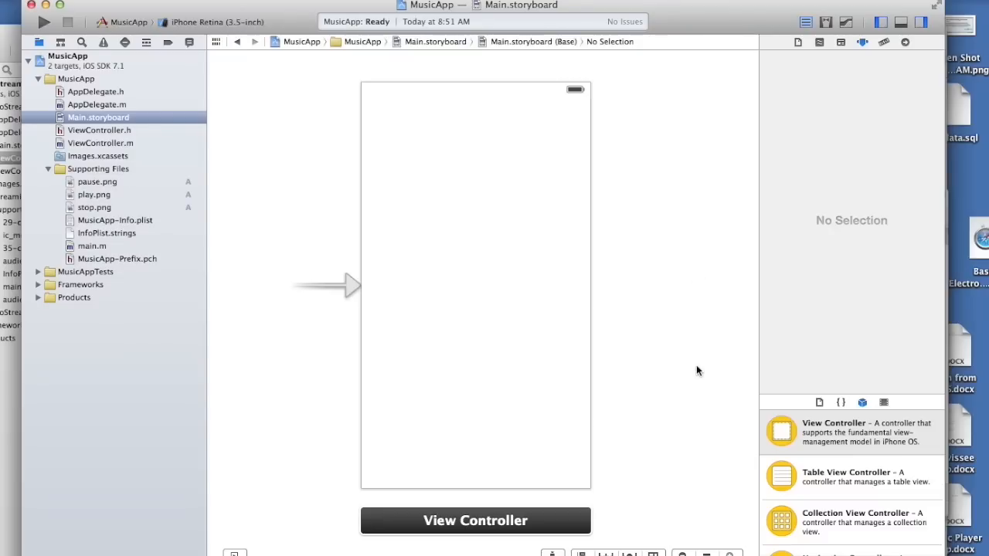
{"action": "mouse_move", "coordinate": [710, 508]}
{"action": "type", "text": "ta"}
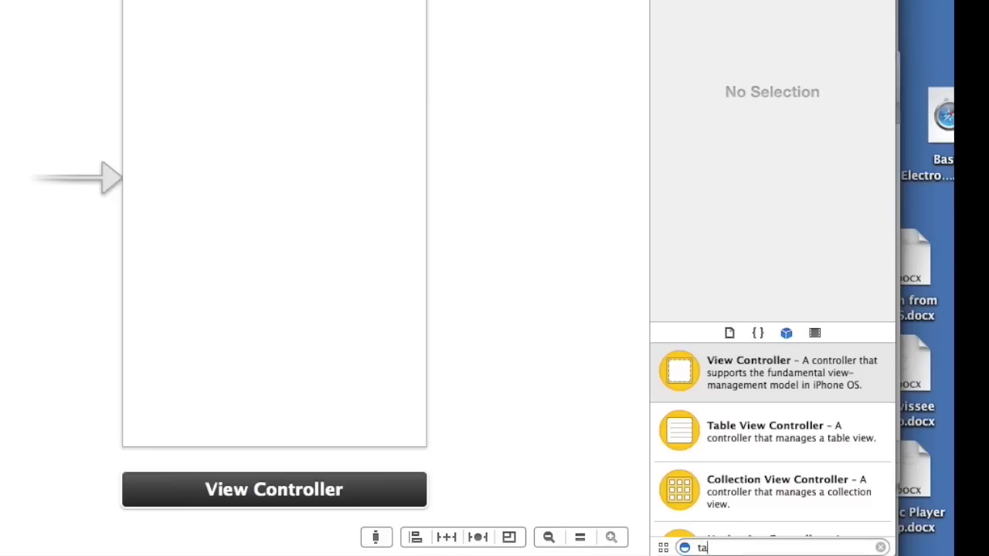
Step: Drop a Table View onto the view controller and shrink it to the lower area
{"action": "type", "text": "ble"}
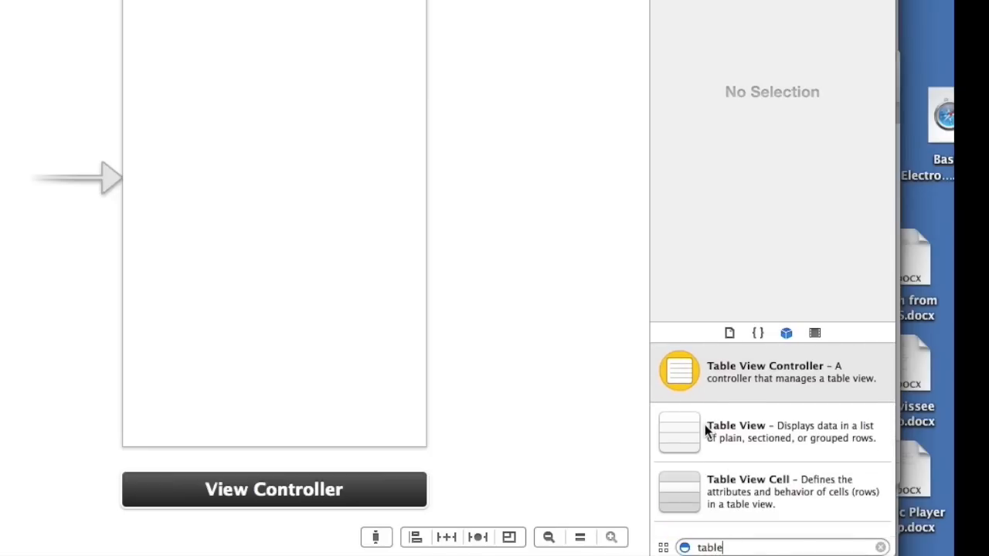
{"action": "left_click", "coordinate": [771, 431]}
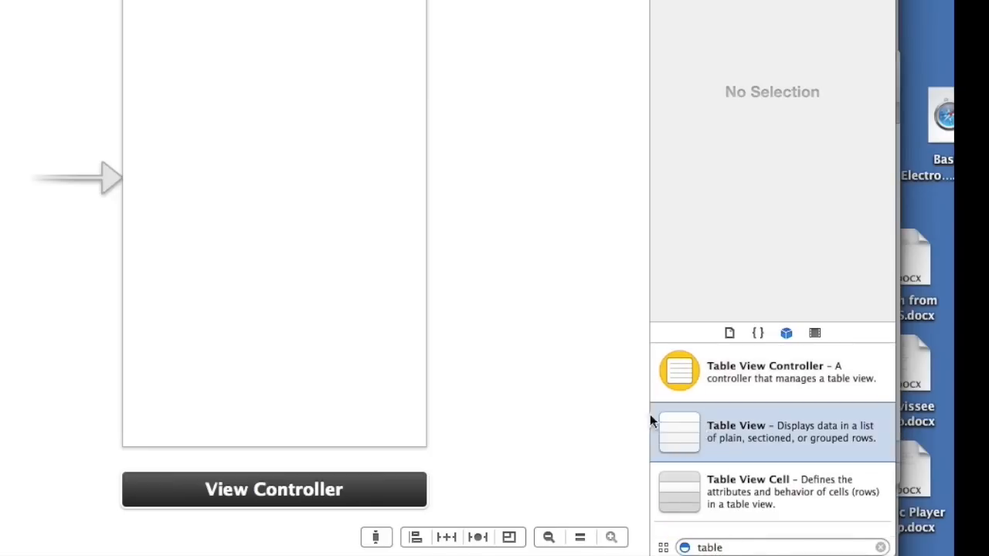
{"action": "left_click_drag", "start_coordinate": [678, 431], "coordinate": [309, 224]}
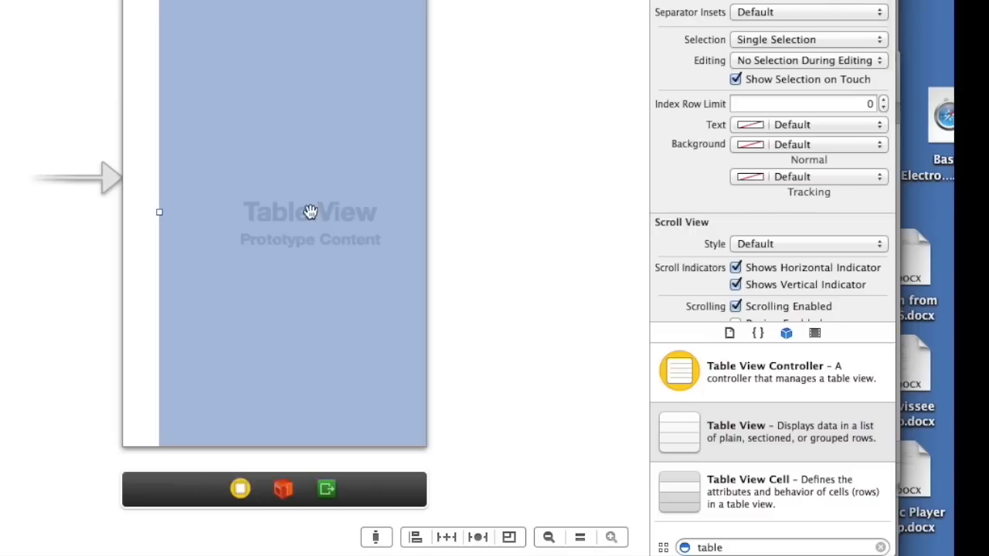
{"action": "left_click_drag", "start_coordinate": [159, 213], "coordinate": [229, 153]}
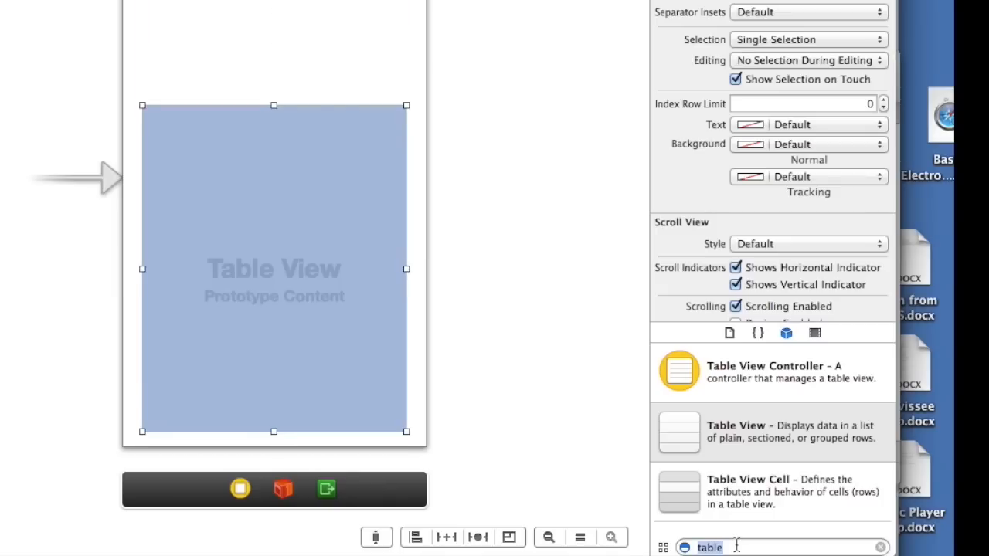
Step: Add a Table View Cell as the table's prototype cell
{"action": "type", "text": "cell"}
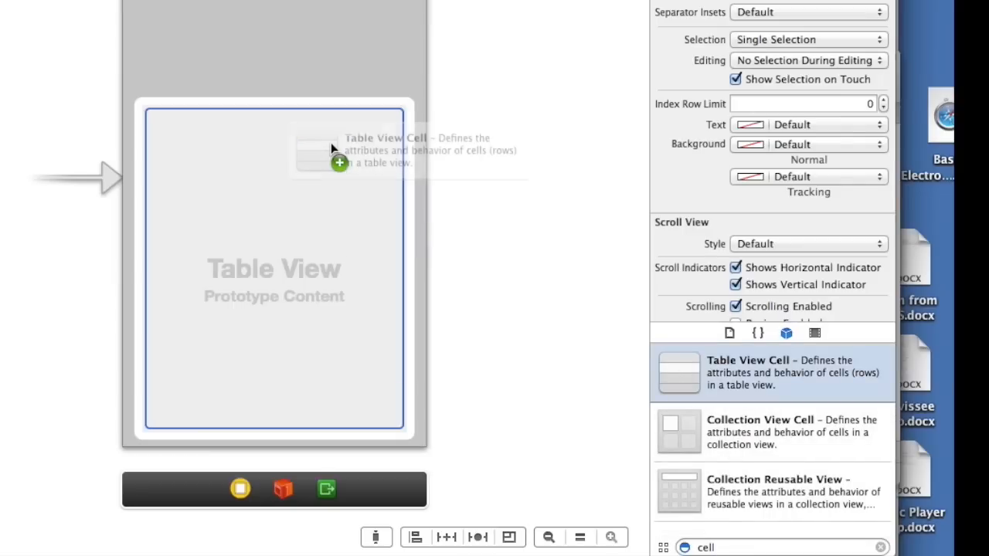
{"action": "left_click_drag", "start_coordinate": [678, 372], "coordinate": [273, 147]}
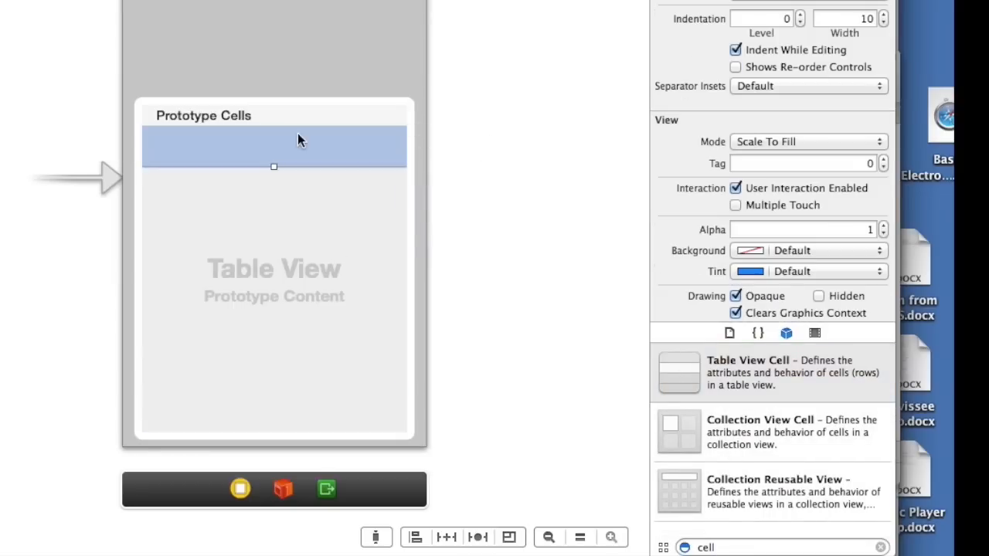
{"action": "mouse_move", "coordinate": [359, 155]}
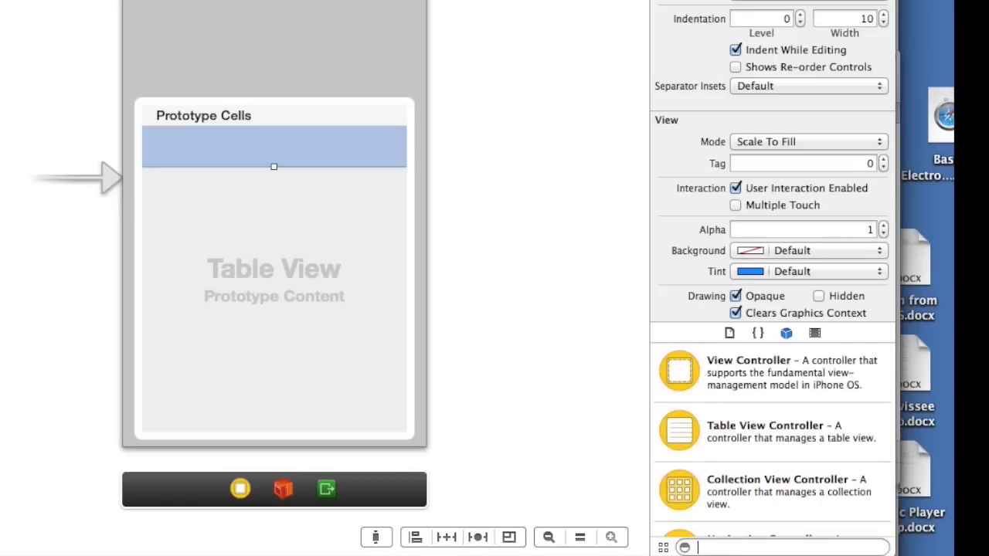
Step: Place a button above the table and give it the play.png image
{"action": "type", "text": "but"}
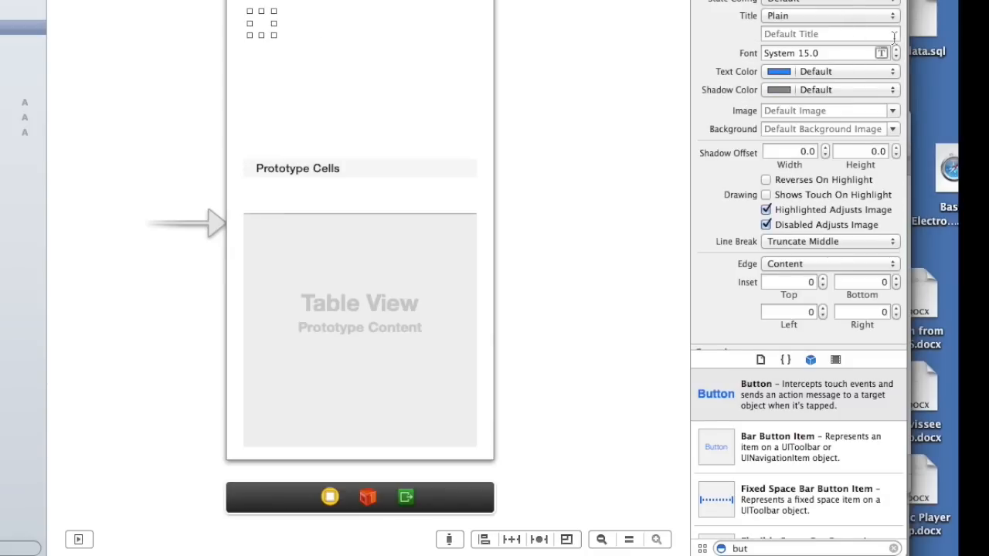
{"action": "left_click", "coordinate": [893, 111]}
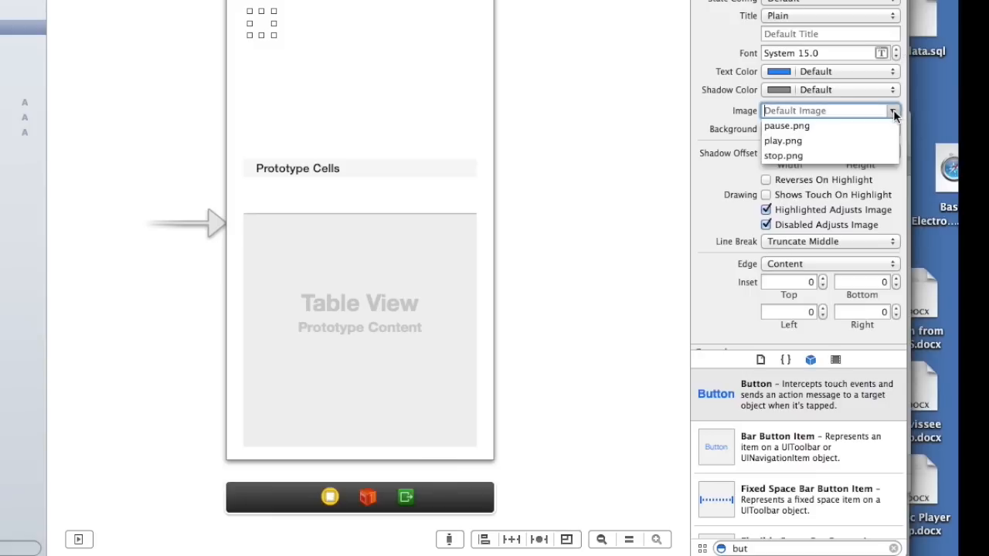
{"action": "left_click", "coordinate": [781, 140]}
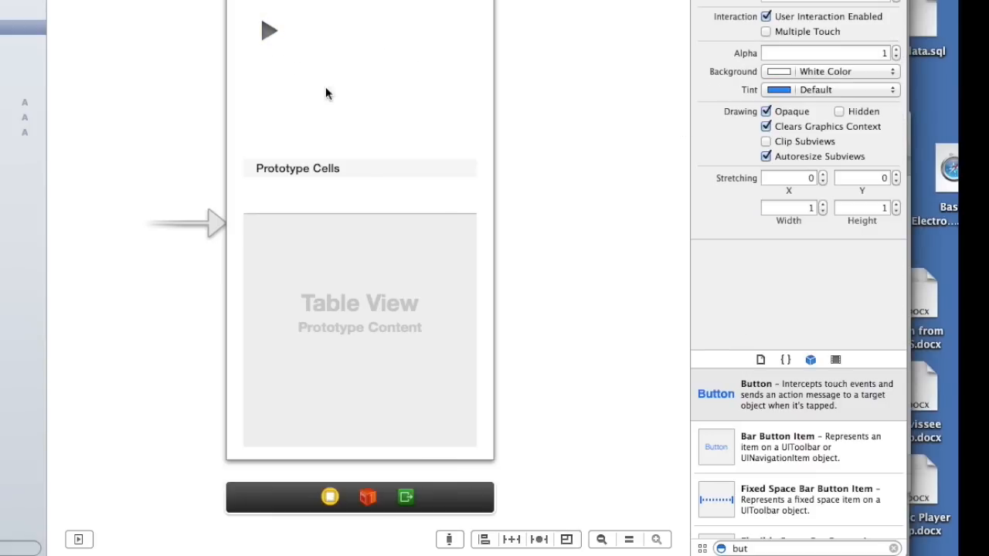
Step: Give the second button the stop.png image
{"action": "left_click", "coordinate": [268, 31]}
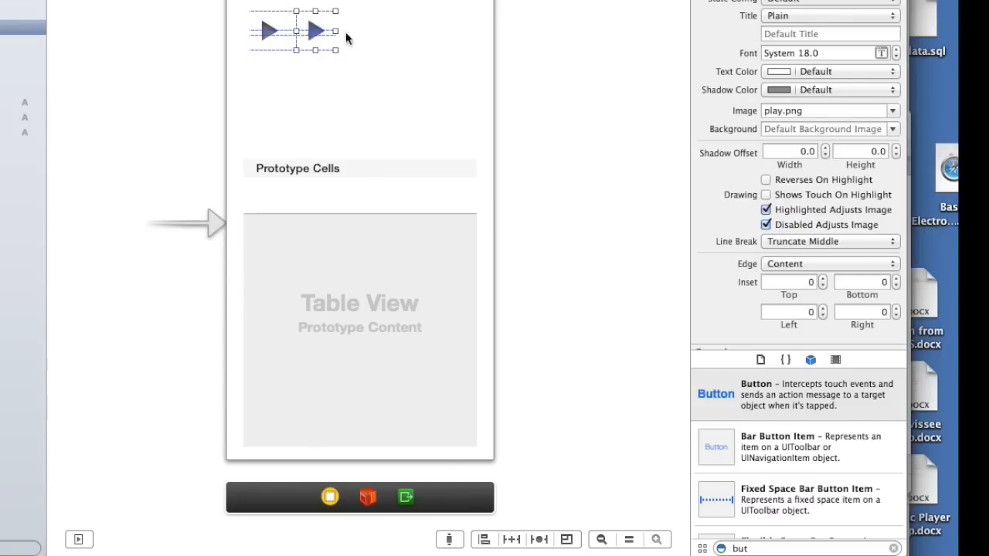
{"action": "left_click", "coordinate": [893, 111]}
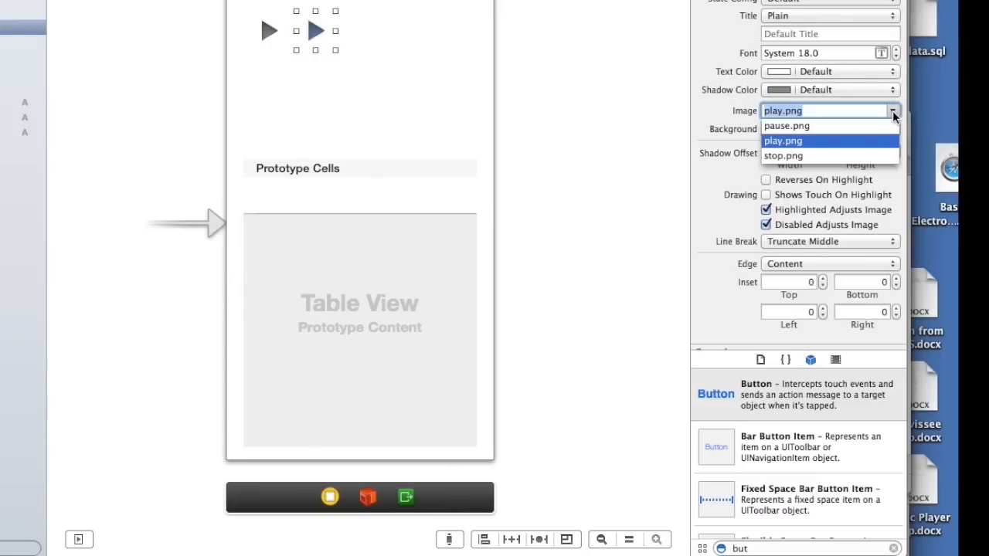
{"action": "left_click", "coordinate": [782, 154]}
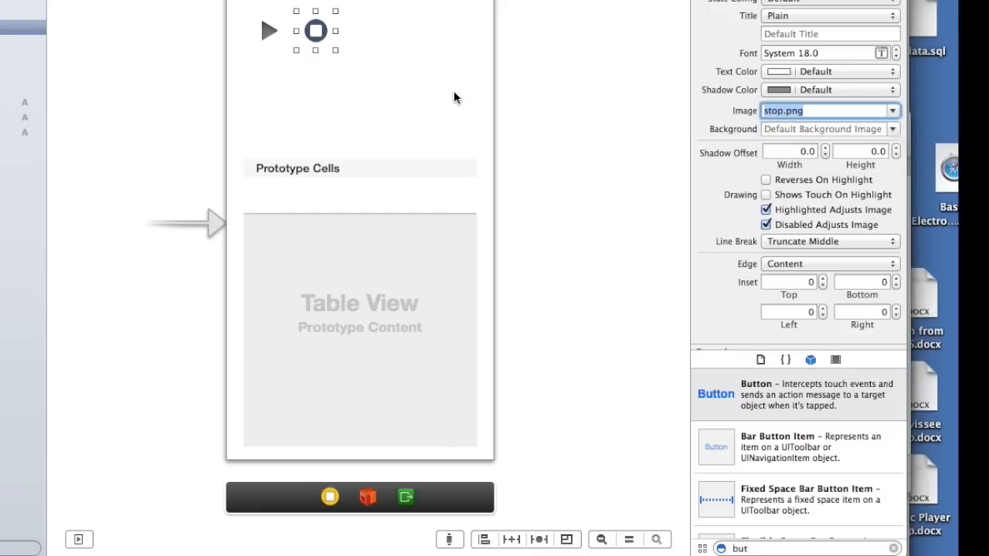
{"action": "mouse_move", "coordinate": [256, 68]}
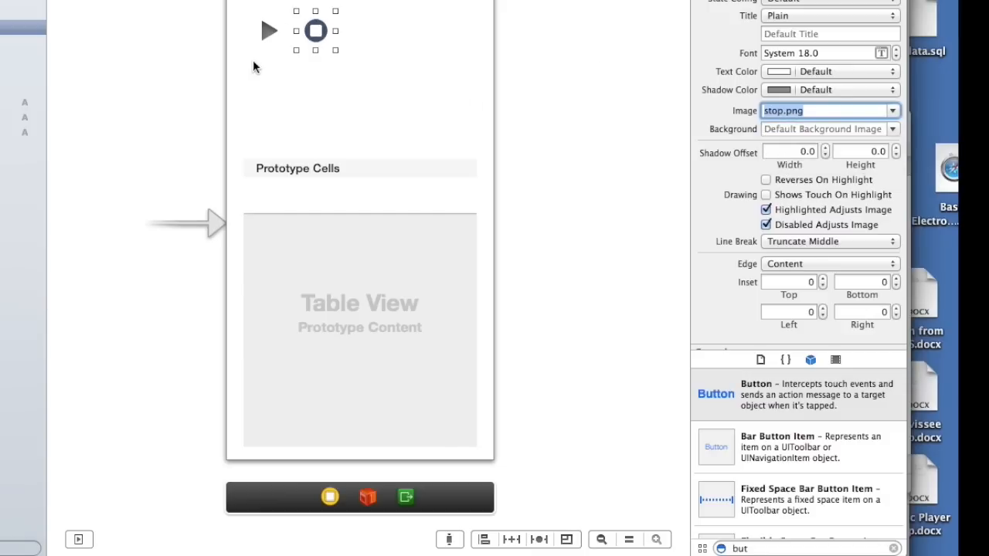
{"action": "mouse_move", "coordinate": [399, 56]}
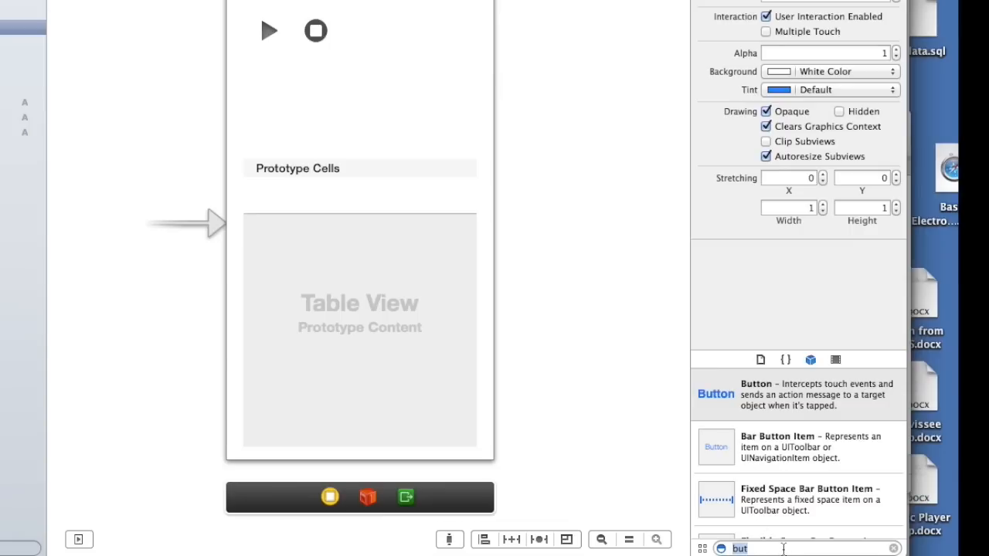
Step: Place a status label beside the stop button and widen it
{"action": "type", "text": "lab"}
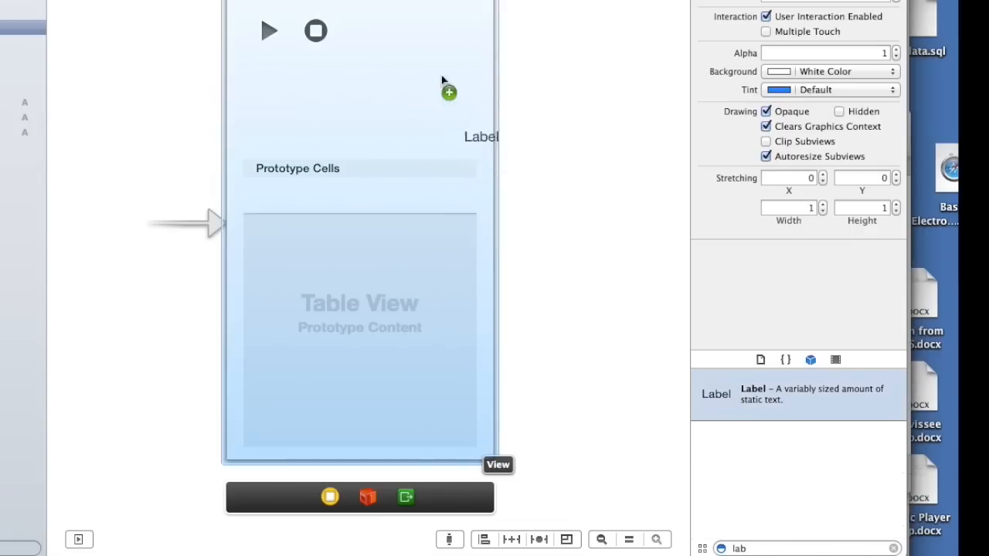
{"action": "left_click_drag", "start_coordinate": [482, 136], "coordinate": [365, 31]}
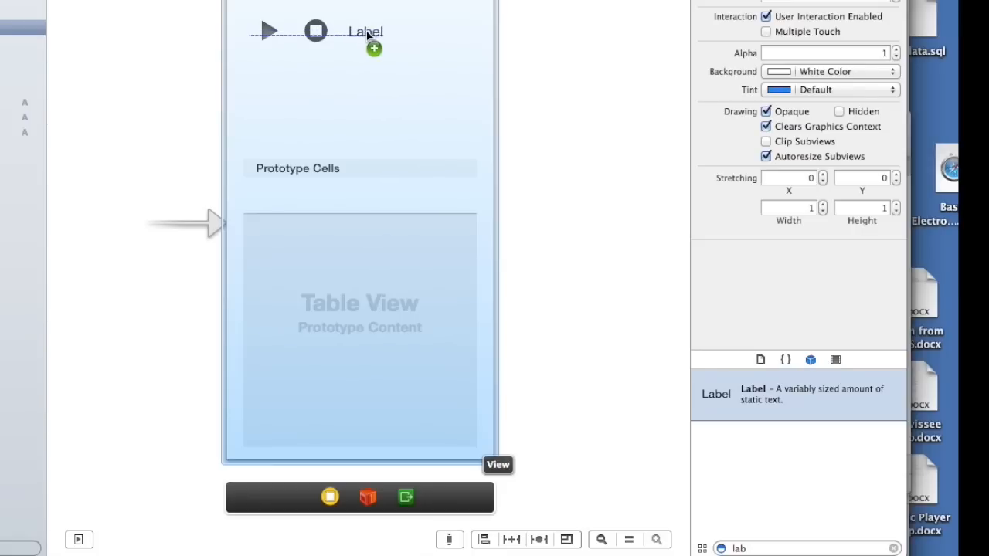
{"action": "left_click", "coordinate": [365, 31]}
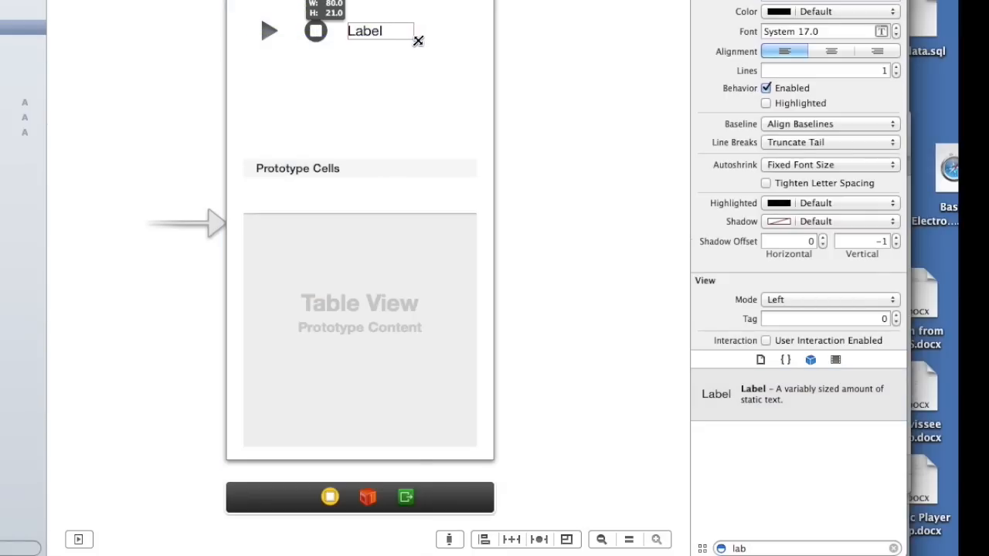
{"action": "left_click_drag", "start_coordinate": [419, 40], "coordinate": [482, 42]}
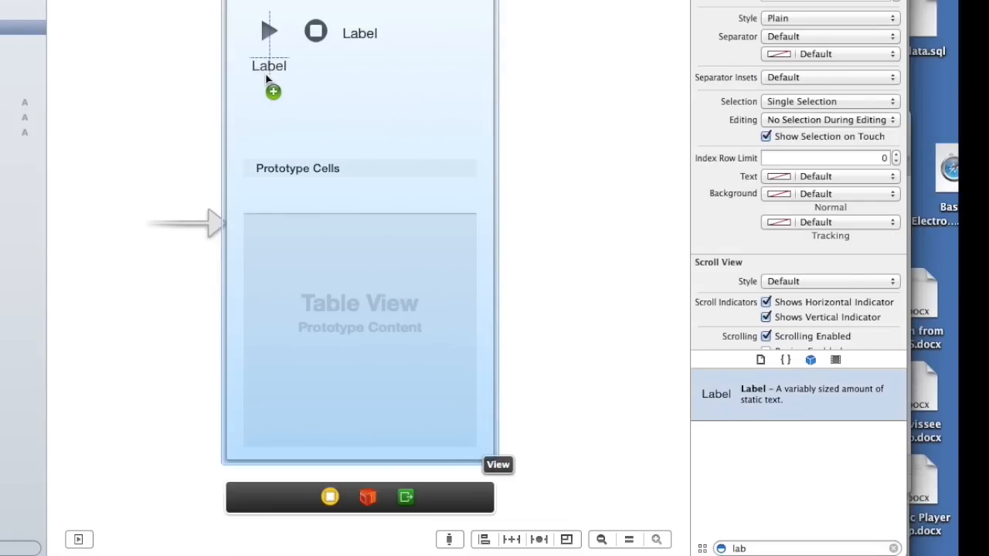
Step: Lay out a track row with a number label, a 'Track Name' label and a song label
{"action": "left_click", "coordinate": [268, 66]}
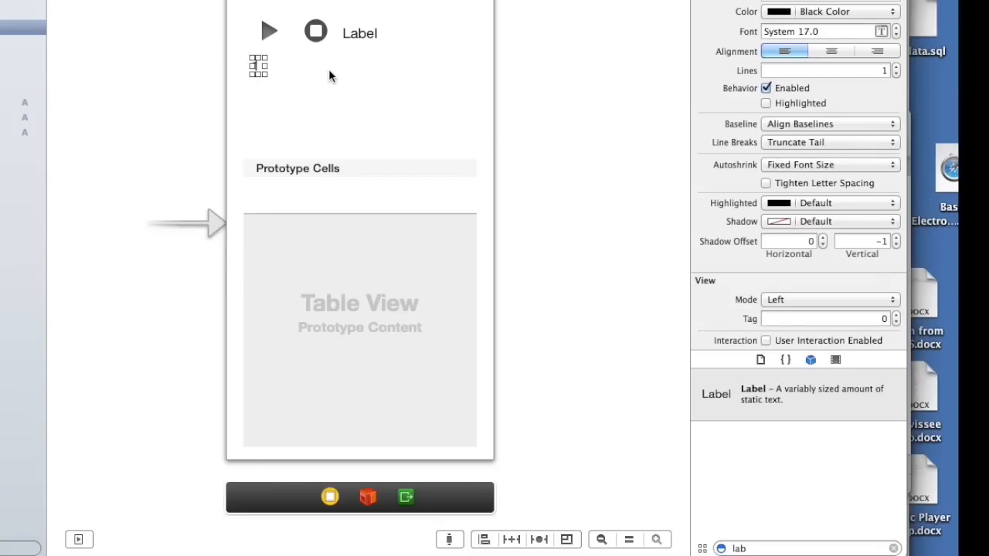
{"action": "mouse_move", "coordinate": [766, 402]}
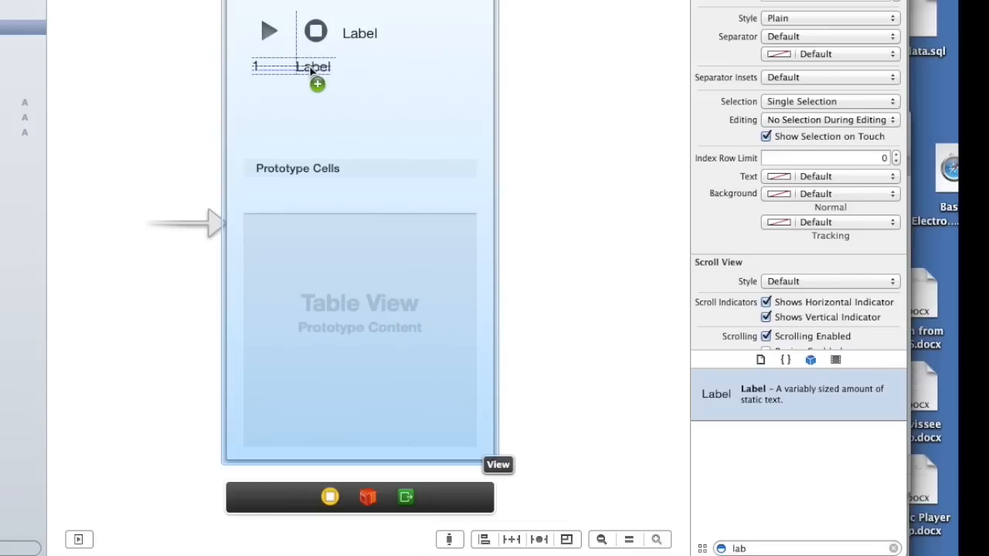
{"action": "left_click", "coordinate": [302, 65]}
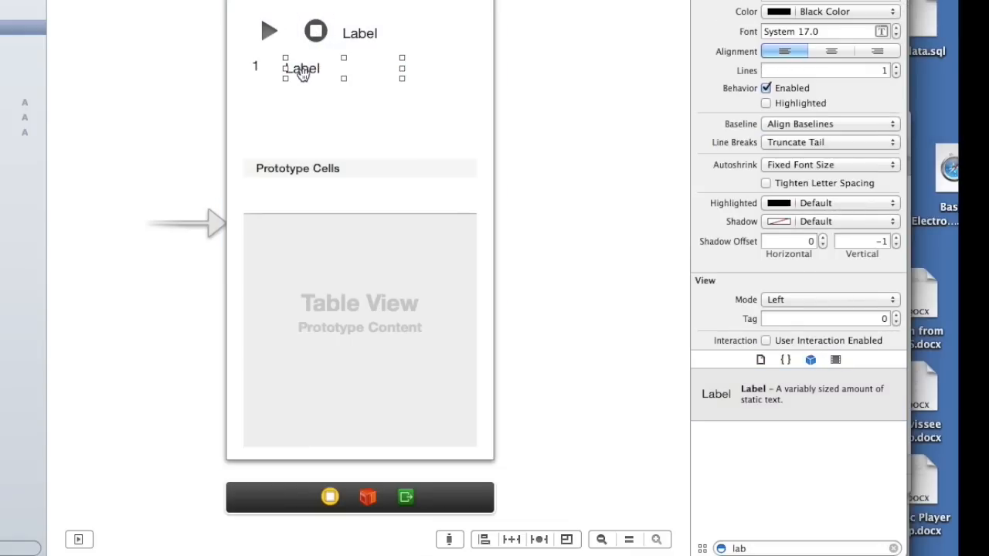
{"action": "double_click", "coordinate": [301, 68]}
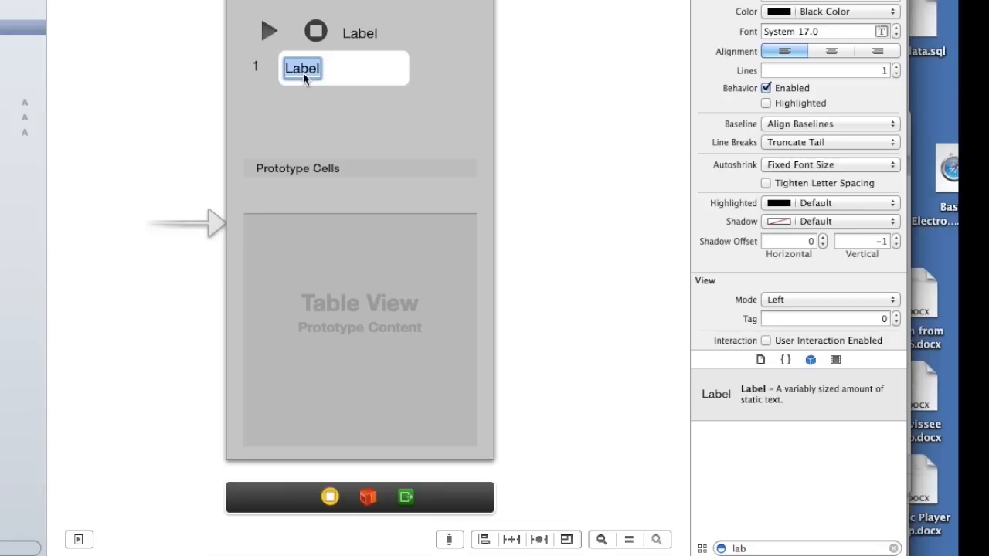
{"action": "type", "text": "Track Name"}
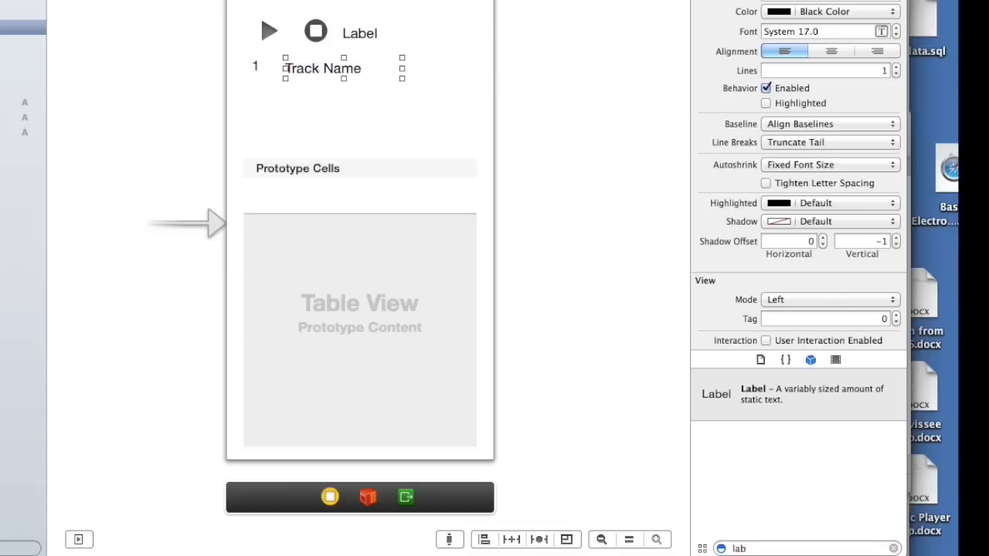
{"action": "mouse_move", "coordinate": [753, 411]}
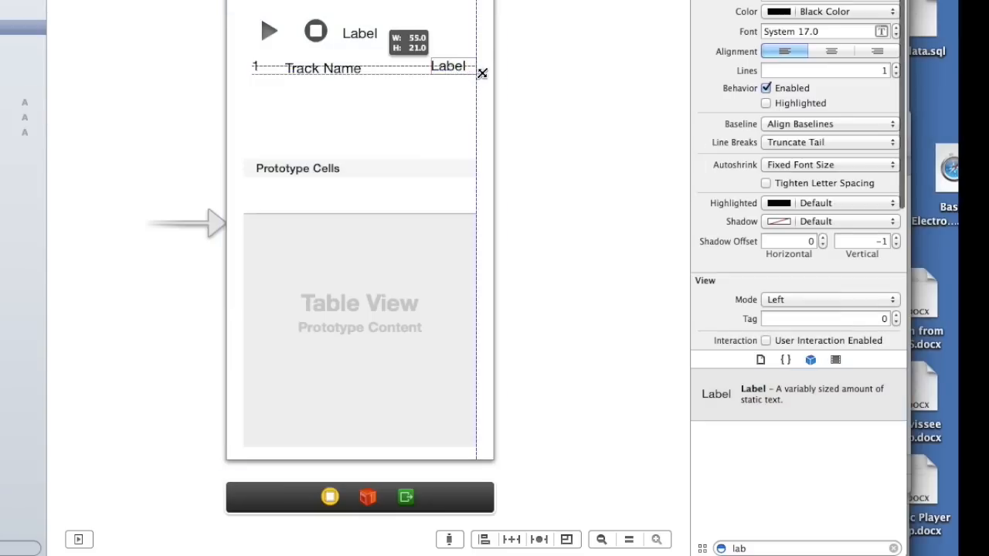
{"action": "left_click_drag", "start_coordinate": [482, 73], "coordinate": [420, 74]}
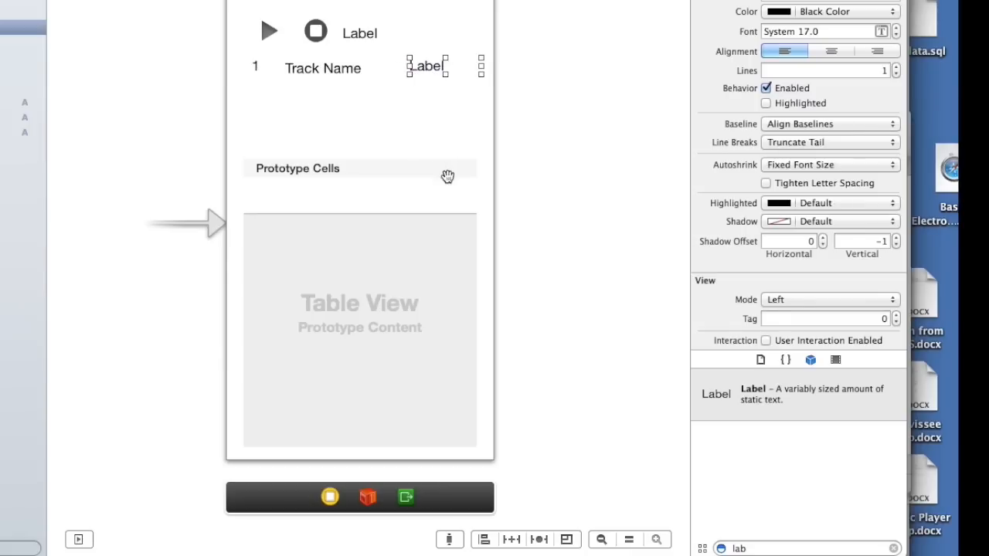
{"action": "mouse_move", "coordinate": [423, 130]}
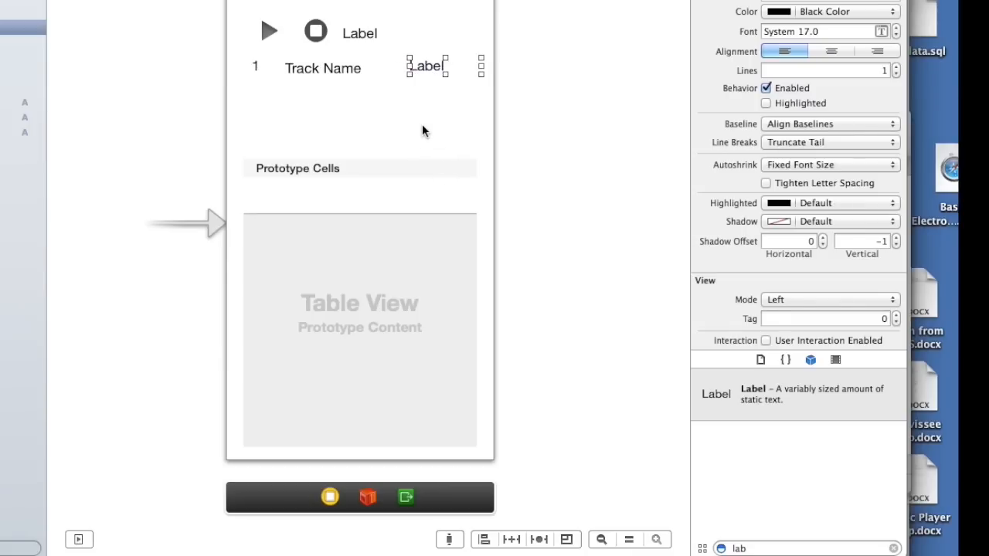
{"action": "mouse_move", "coordinate": [365, 130]}
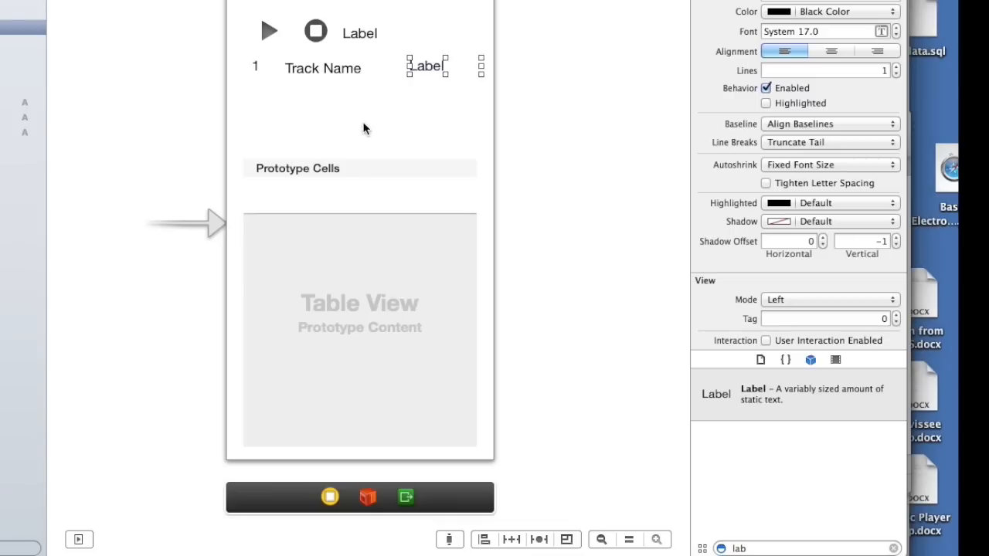
{"action": "left_click", "coordinate": [358, 325]}
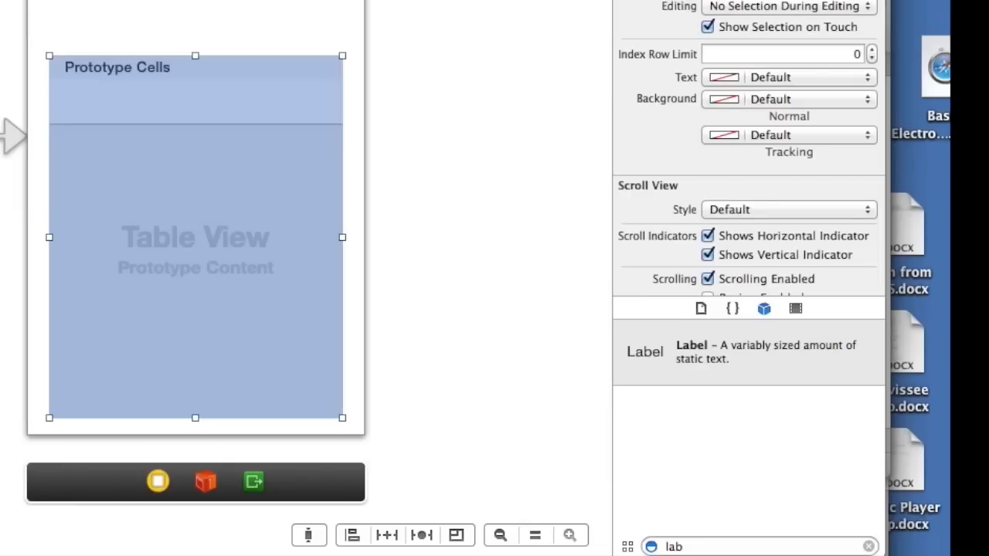
{"action": "mouse_move", "coordinate": [176, 285]}
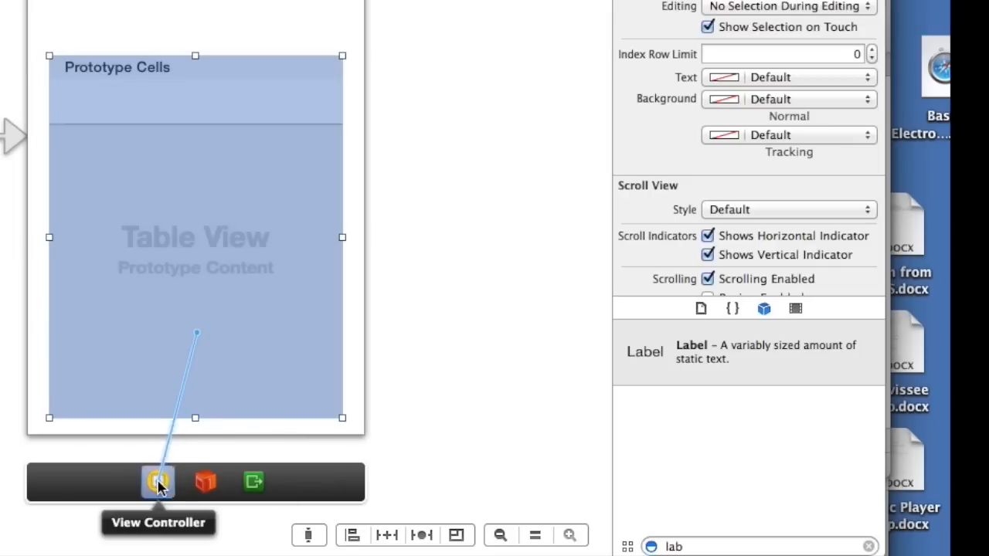
Step: Connect the table view's dataSource and delegate to the View Controller
{"action": "left_click", "coordinate": [157, 482]}
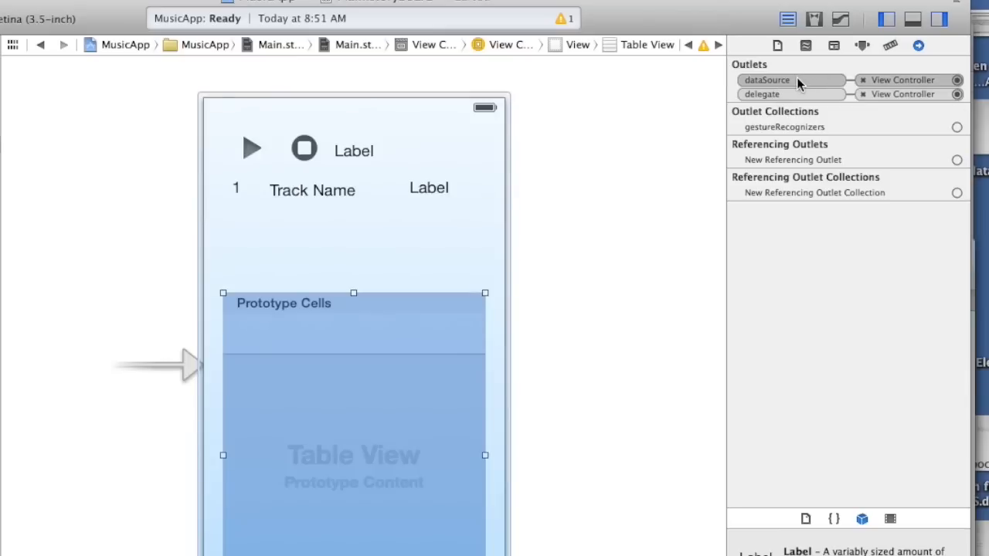
Step: Set the prototype cell's reuse Identifier to myCell in the Attributes Inspector
{"action": "left_click", "coordinate": [363, 332]}
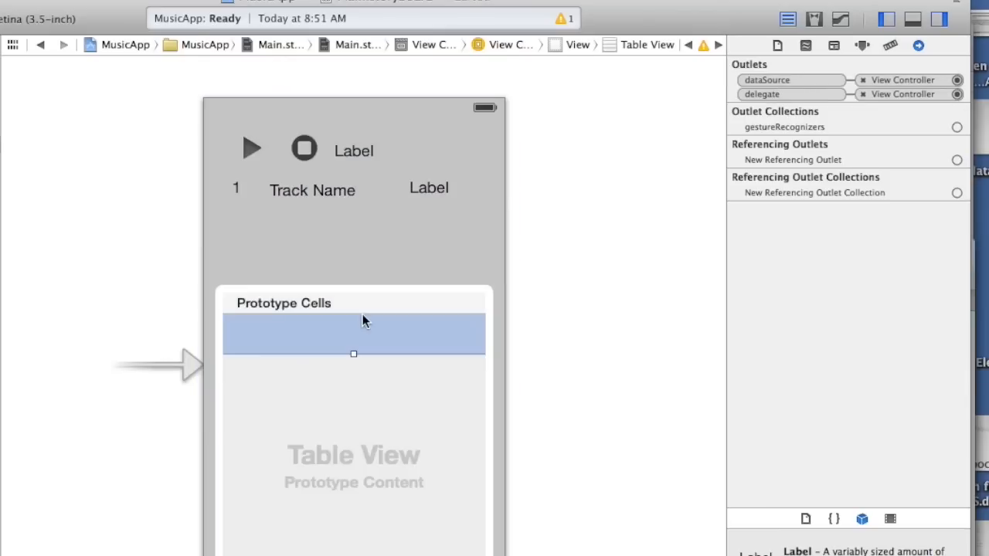
{"action": "left_click", "coordinate": [863, 45]}
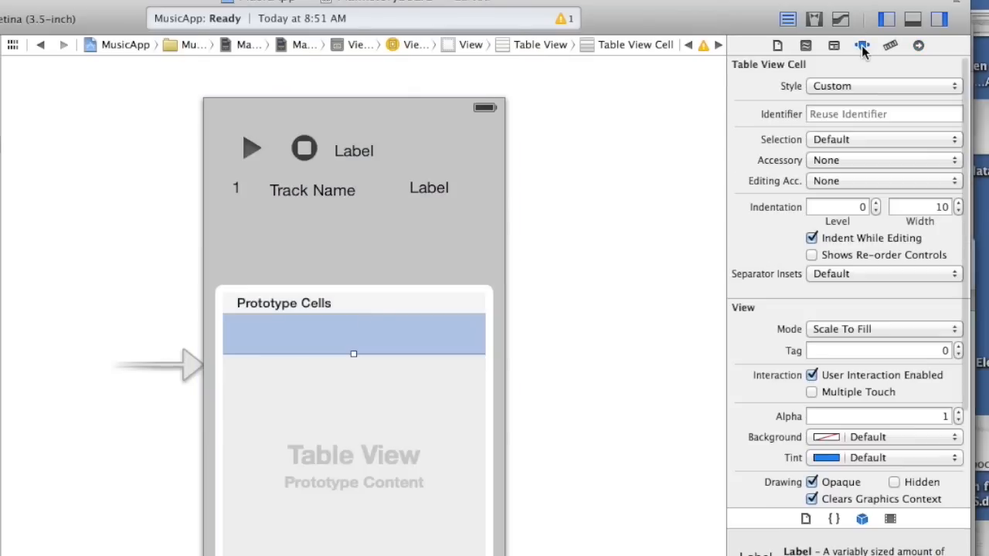
{"action": "type", "text": "m"}
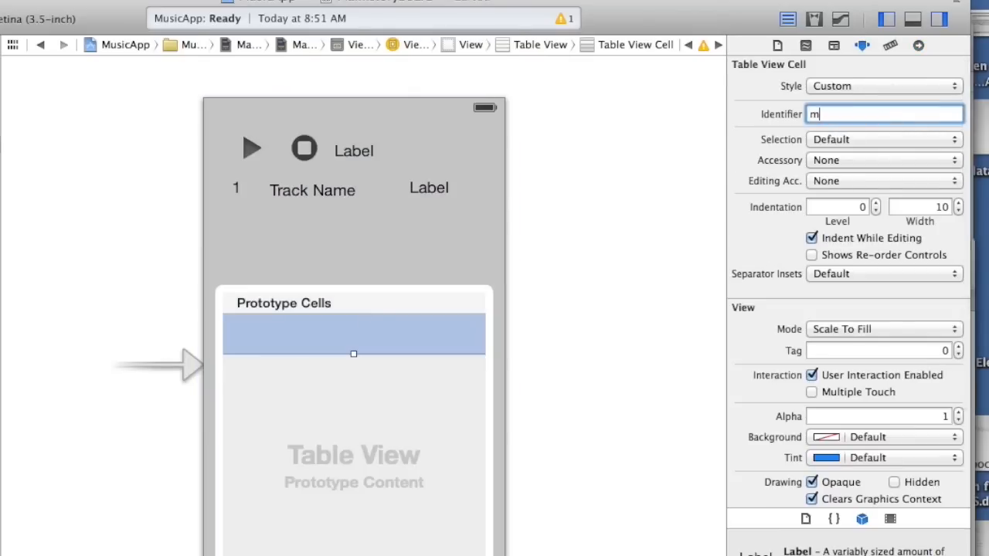
{"action": "type", "text": "yCell"}
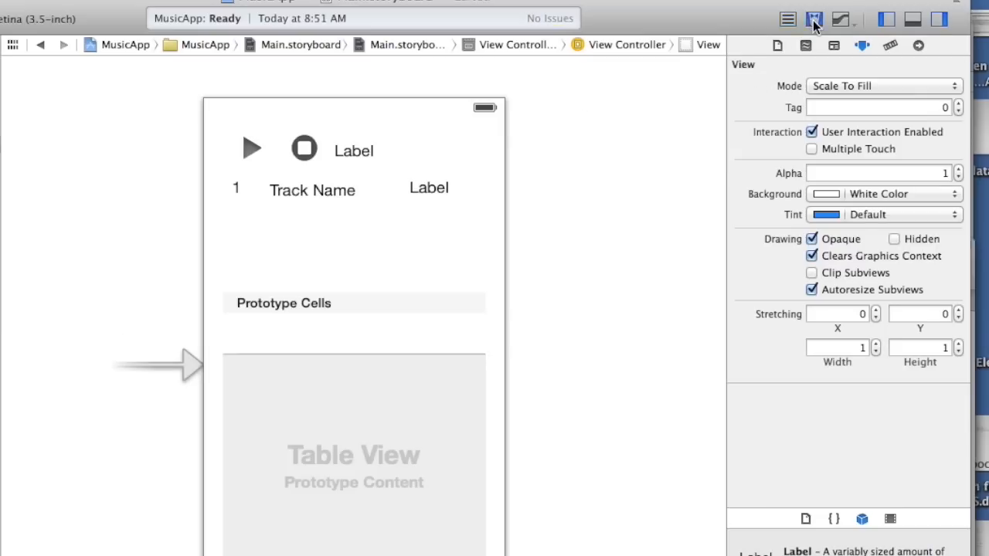
Step: In the Assistant Editor, make ViewController.h adopt <UITableViewDataSource, UITableViewDelegate>
{"action": "left_click", "coordinate": [814, 18]}
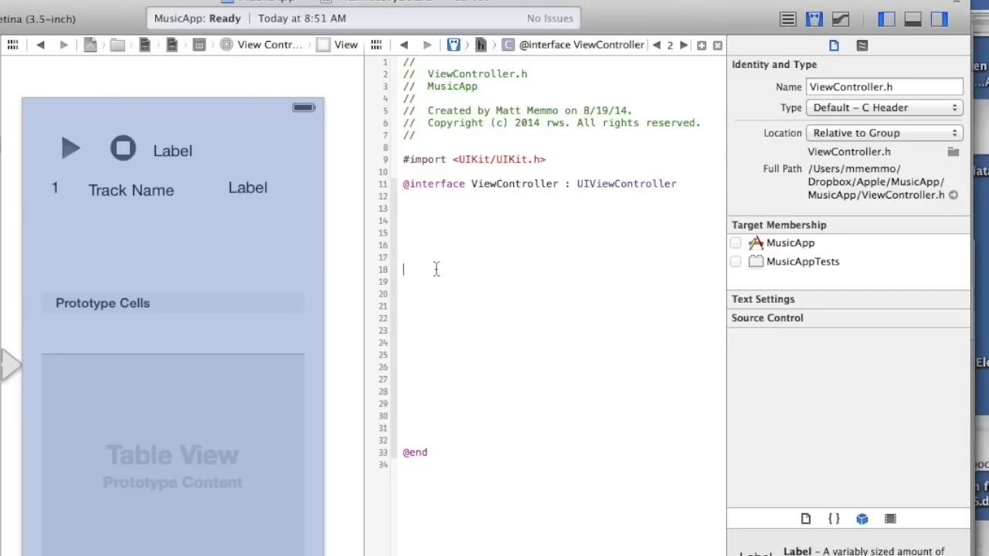
{"action": "type", "text": "<UITableViewDataSource, UITableViewDelegate>"}
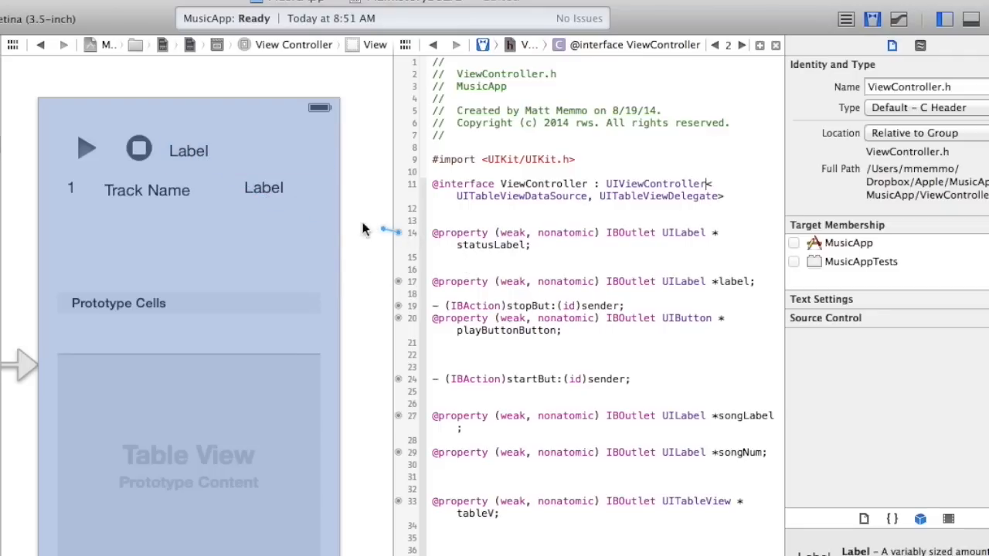
{"action": "mouse_move", "coordinate": [414, 253]}
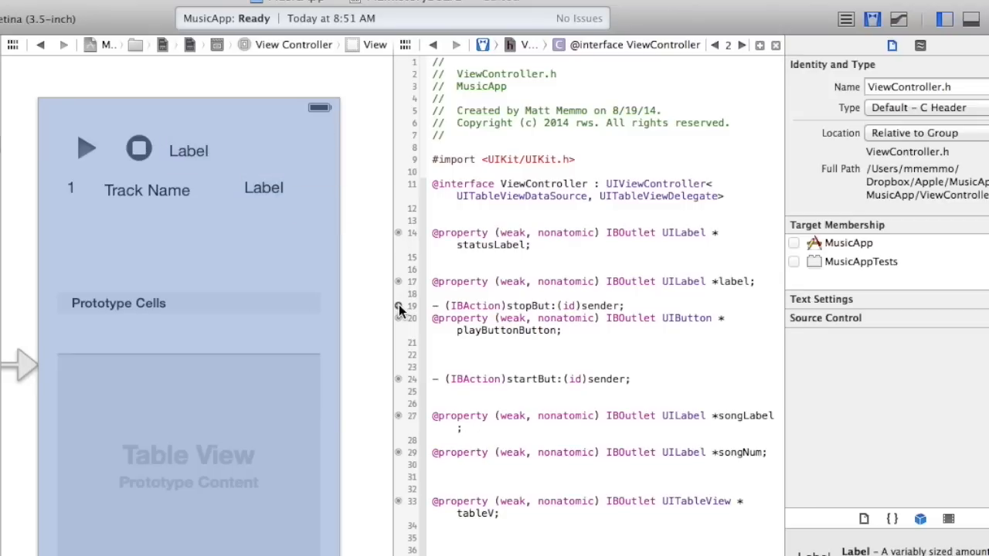
Step: Drag from an outlet's gutter circle to its matching storyboard element
{"action": "left_click_drag", "start_coordinate": [398, 306], "coordinate": [186, 208]}
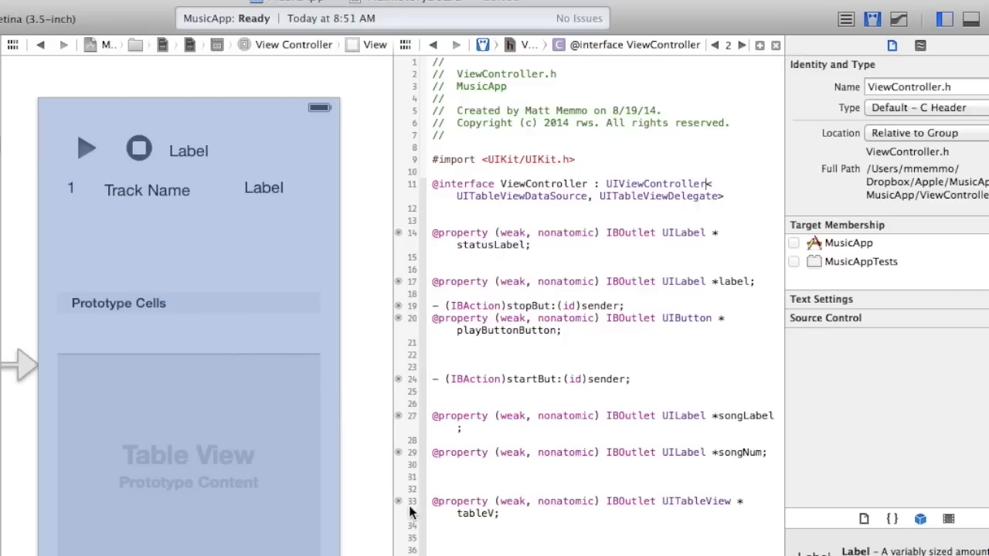
{"action": "mouse_move", "coordinate": [238, 509]}
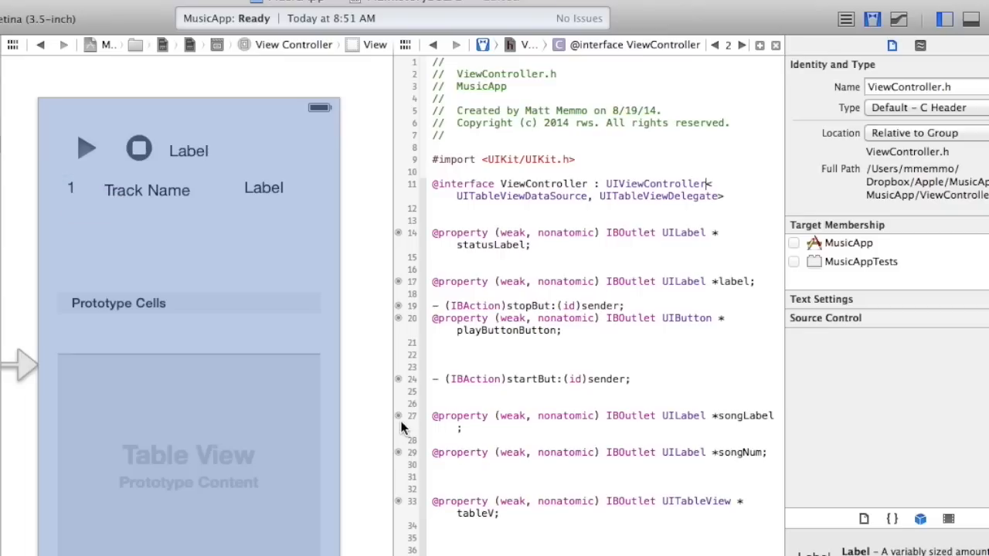
{"action": "mouse_move", "coordinate": [801, 59]}
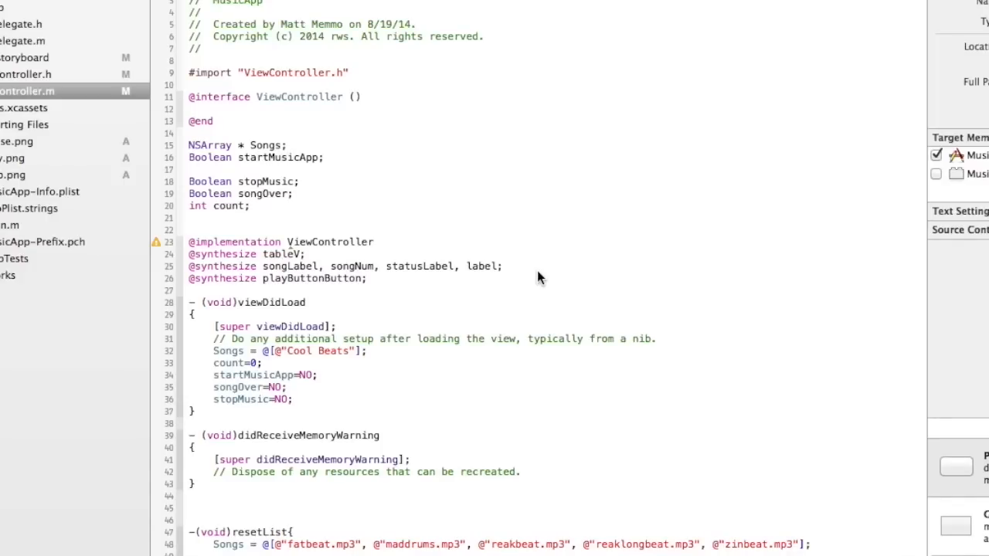
{"action": "mouse_move", "coordinate": [402, 412]}
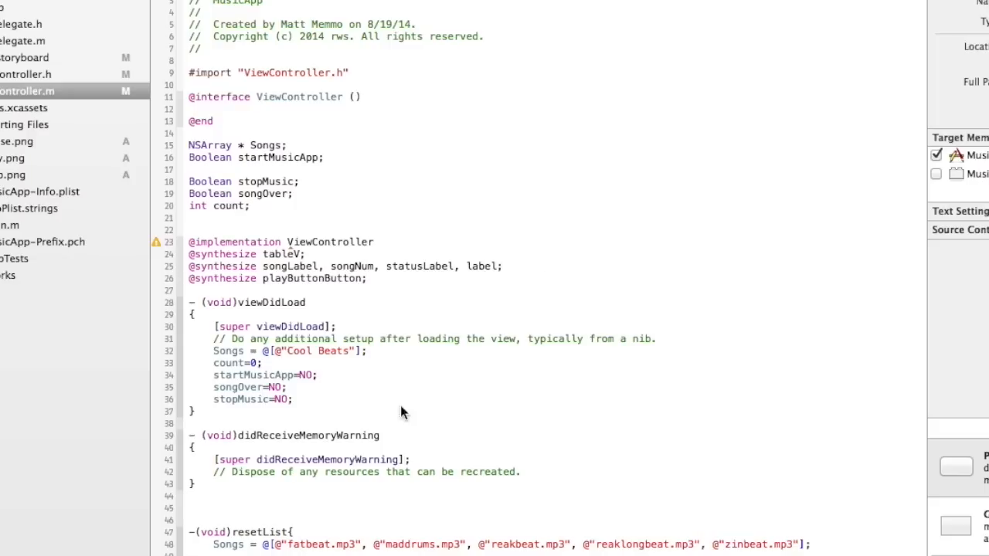
{"action": "mouse_move", "coordinate": [429, 417]}
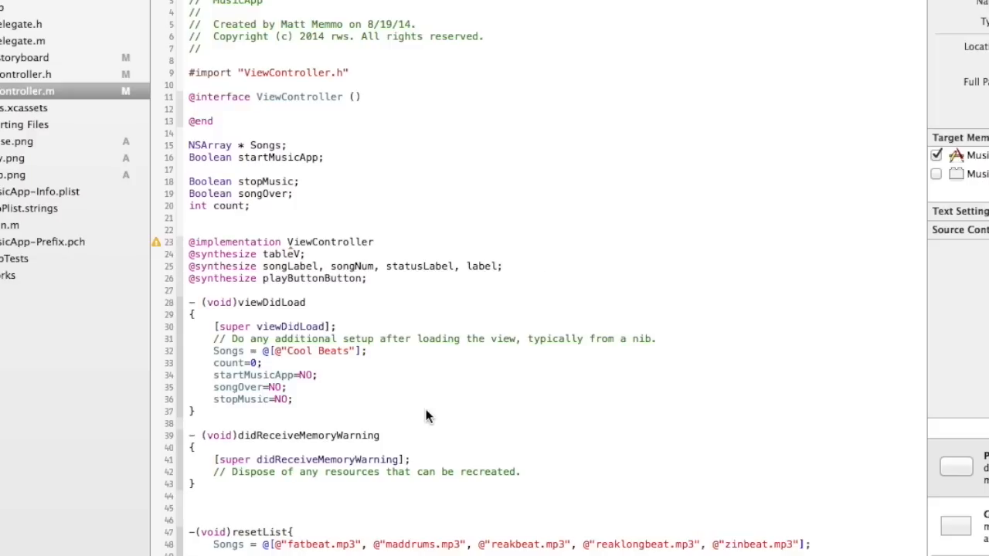
{"action": "mouse_move", "coordinate": [285, 163]}
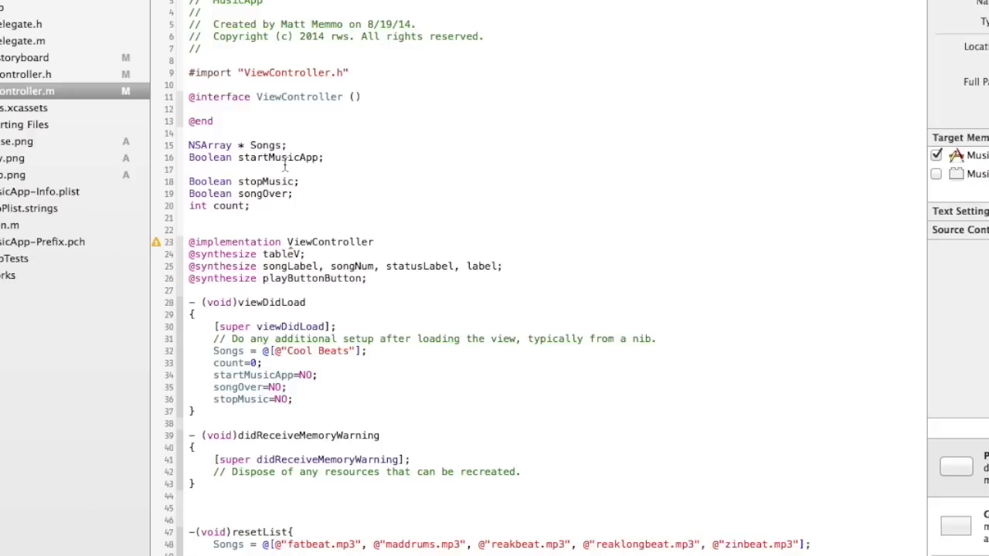
{"action": "left_click_drag", "start_coordinate": [189, 145], "coordinate": [324, 158]}
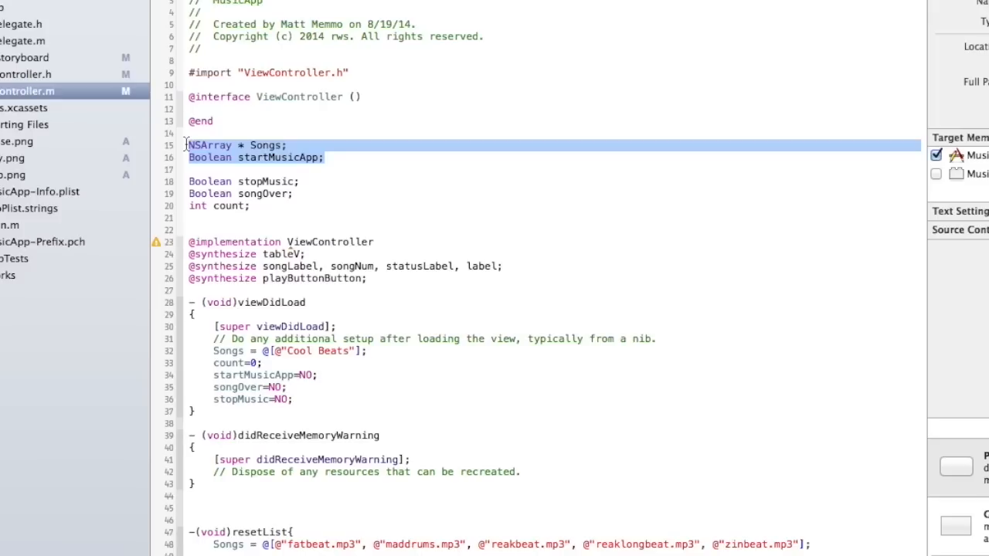
{"action": "mouse_move", "coordinate": [333, 162]}
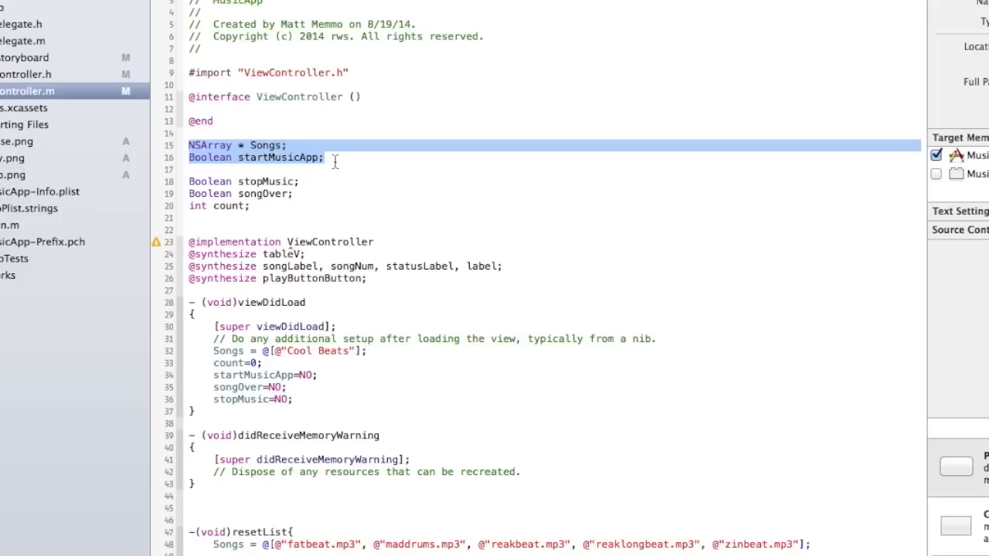
{"action": "mouse_move", "coordinate": [277, 231]}
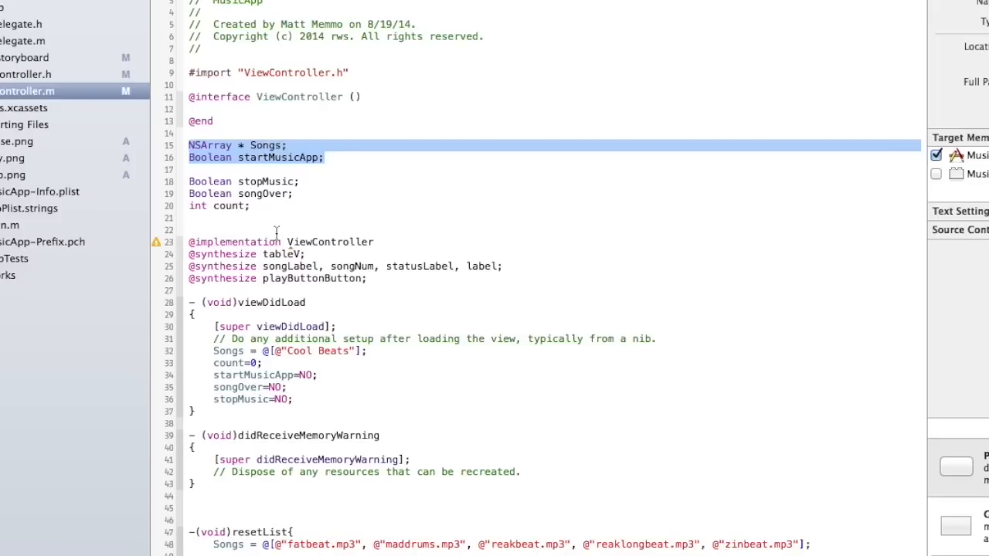
{"action": "mouse_move", "coordinate": [442, 389]}
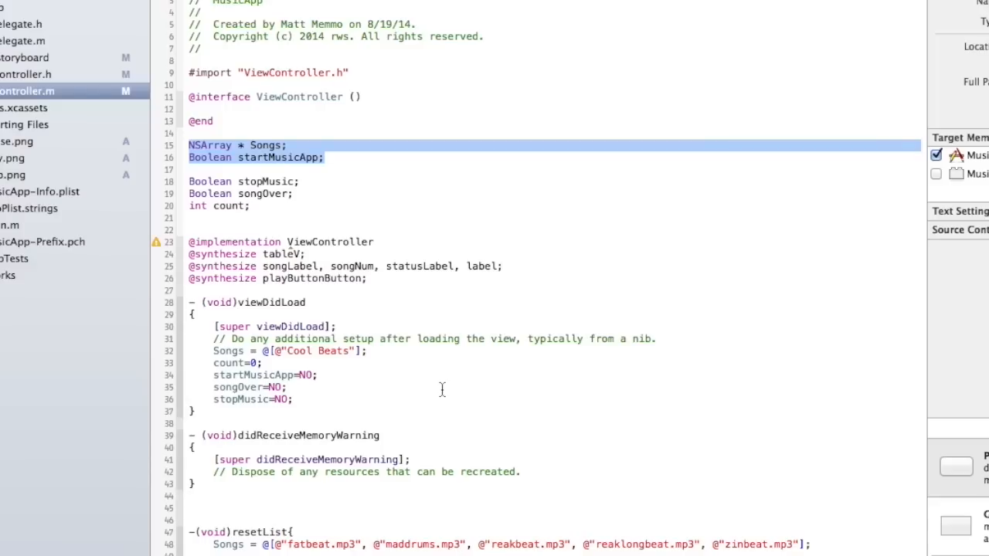
{"action": "mouse_move", "coordinate": [273, 363]}
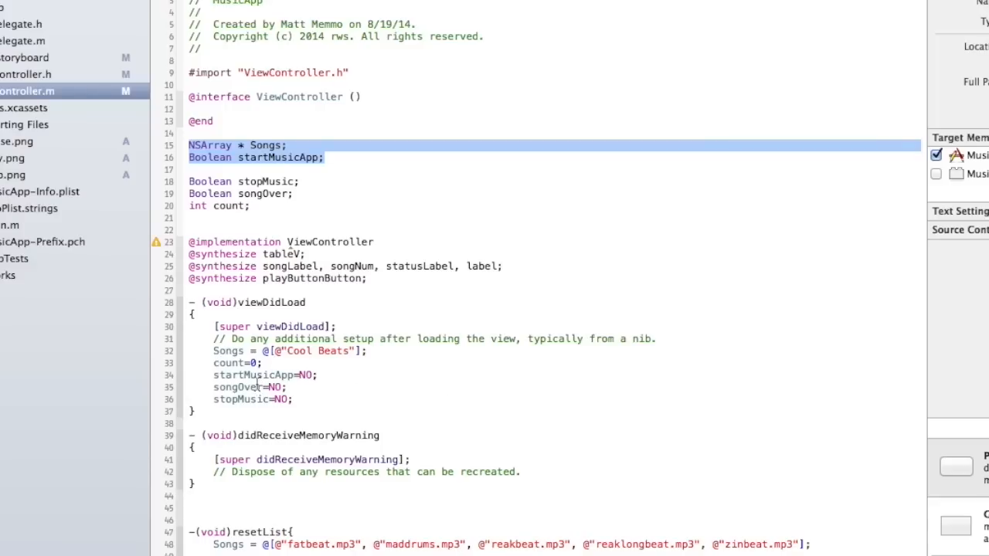
{"action": "left_click", "coordinate": [207, 376]}
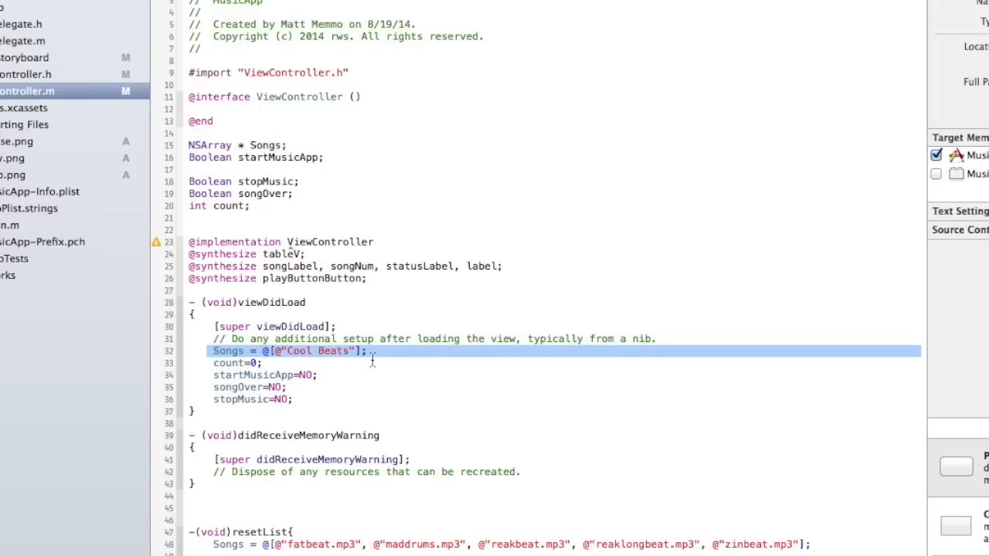
{"action": "mouse_move", "coordinate": [332, 354]}
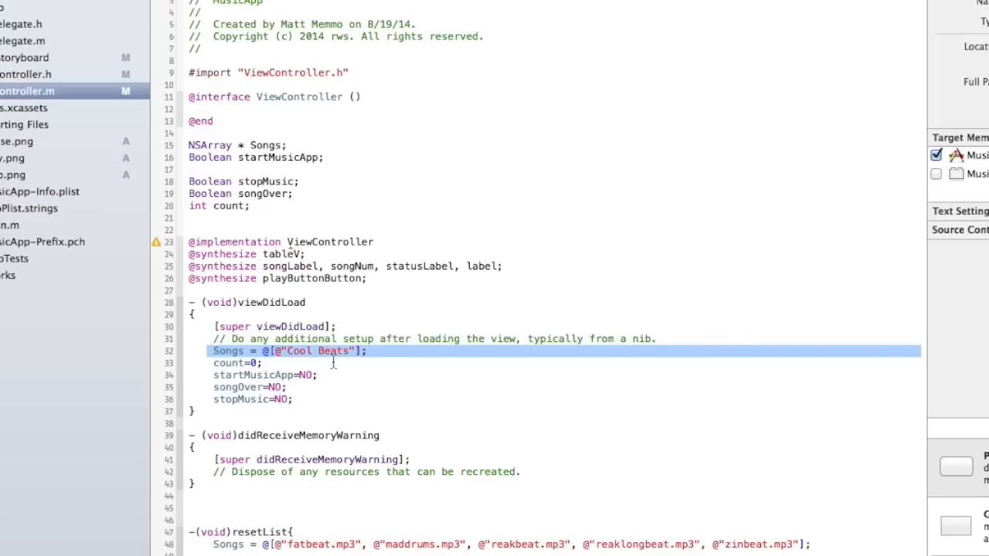
{"action": "scroll", "scroll_direction": "down", "scroll_amount": 3}
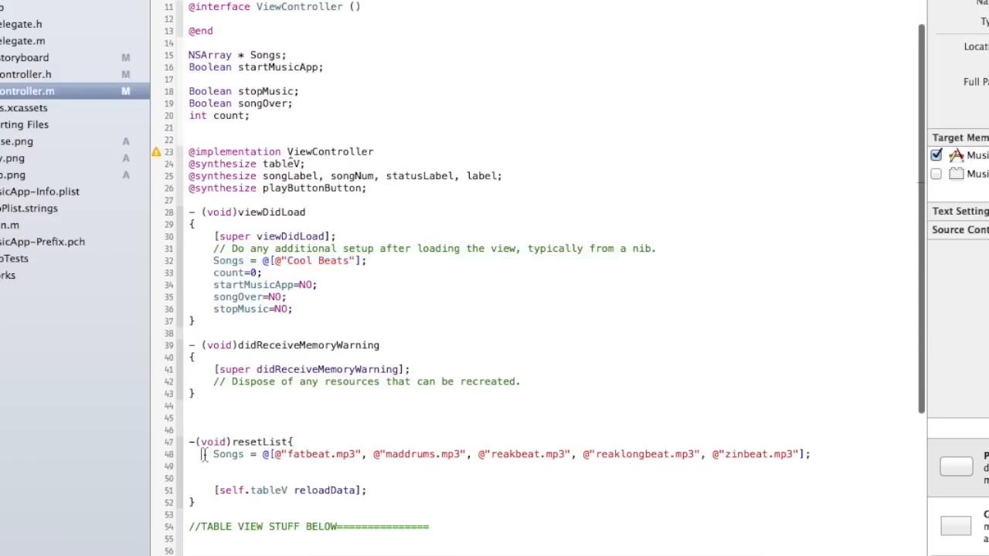
{"action": "left_click_drag", "start_coordinate": [204, 454], "coordinate": [378, 491]}
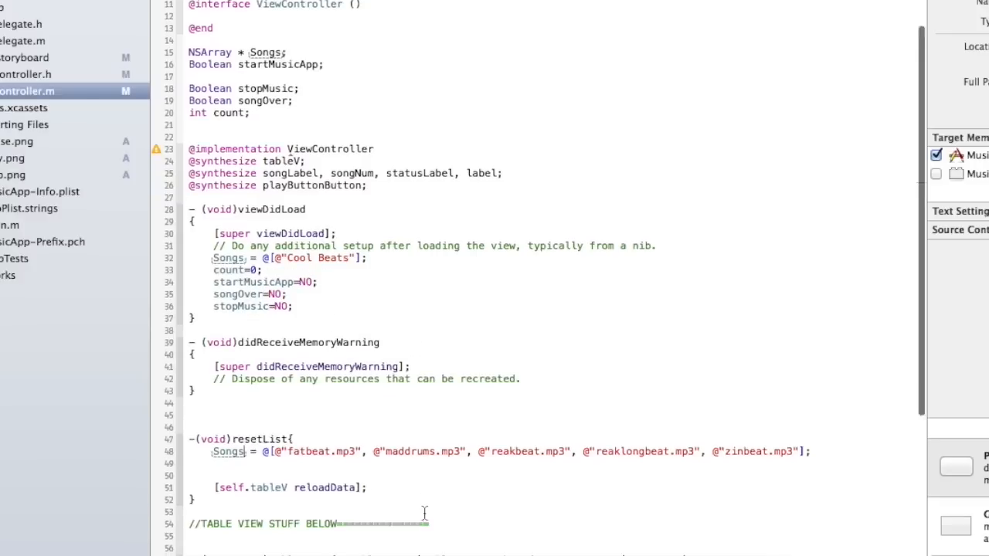
{"action": "scroll", "scroll_direction": "down", "scroll_amount": 3}
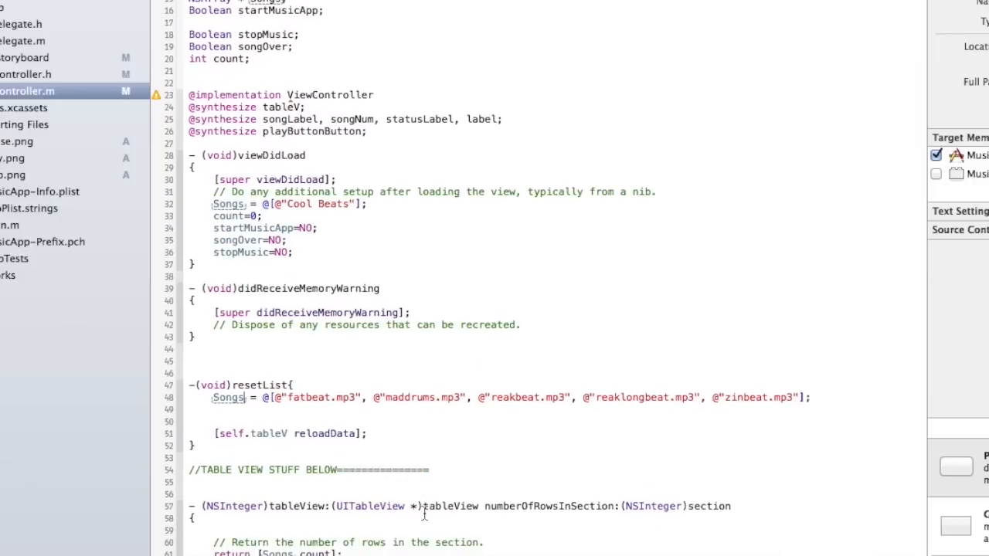
{"action": "mouse_move", "coordinate": [448, 429]}
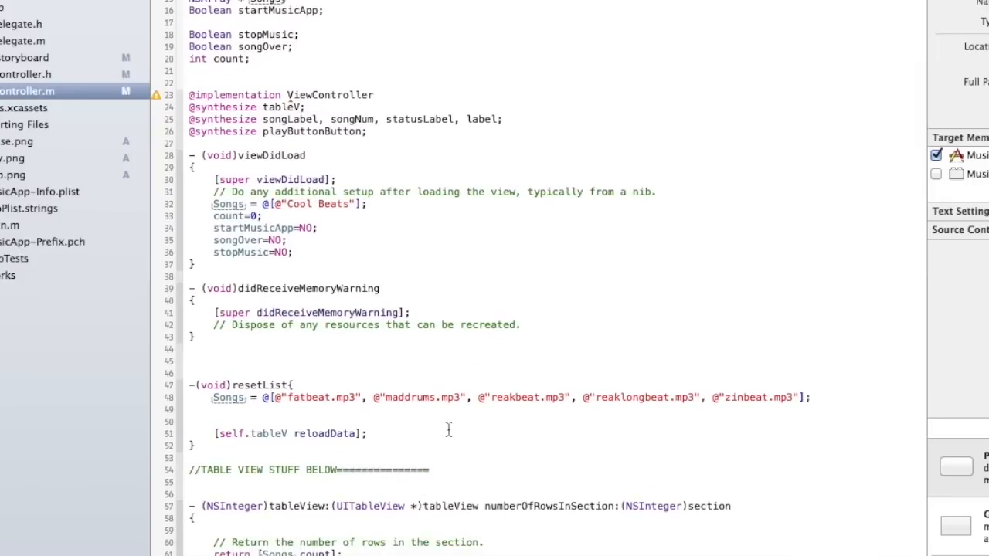
{"action": "scroll", "scroll_direction": "down", "scroll_amount": 3}
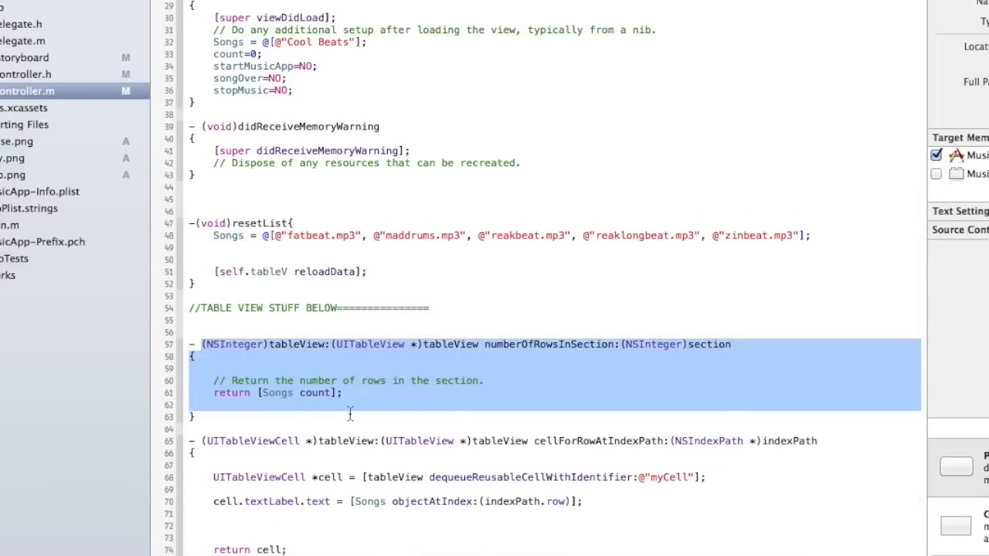
{"action": "left_click", "coordinate": [208, 392]}
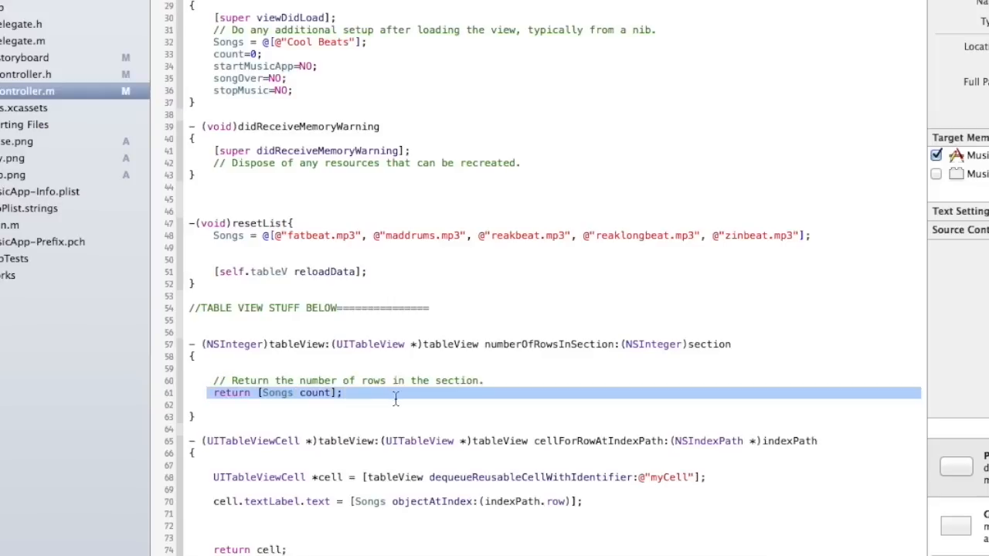
{"action": "scroll", "scroll_direction": "down", "scroll_amount": 3}
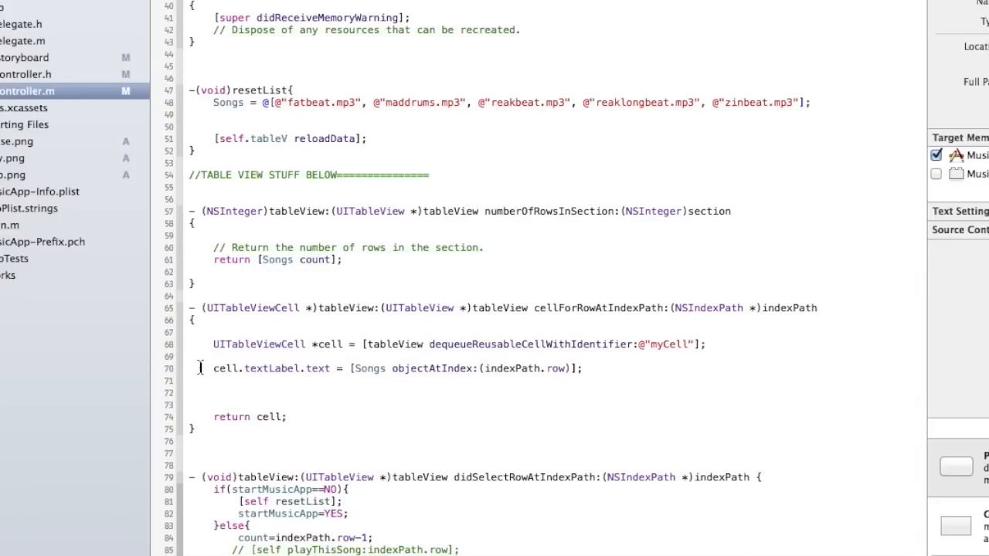
{"action": "triple_click", "coordinate": [386, 368]}
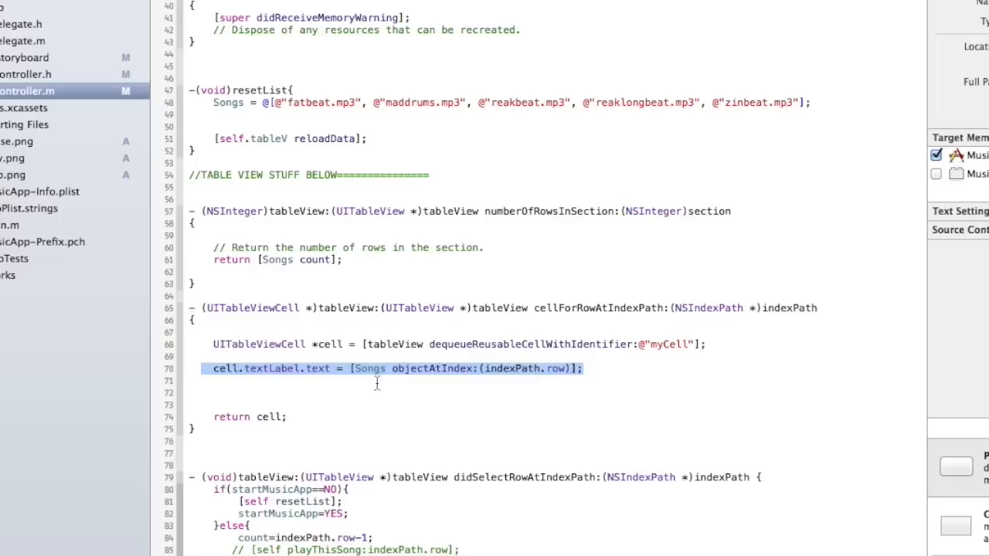
{"action": "mouse_move", "coordinate": [323, 118]}
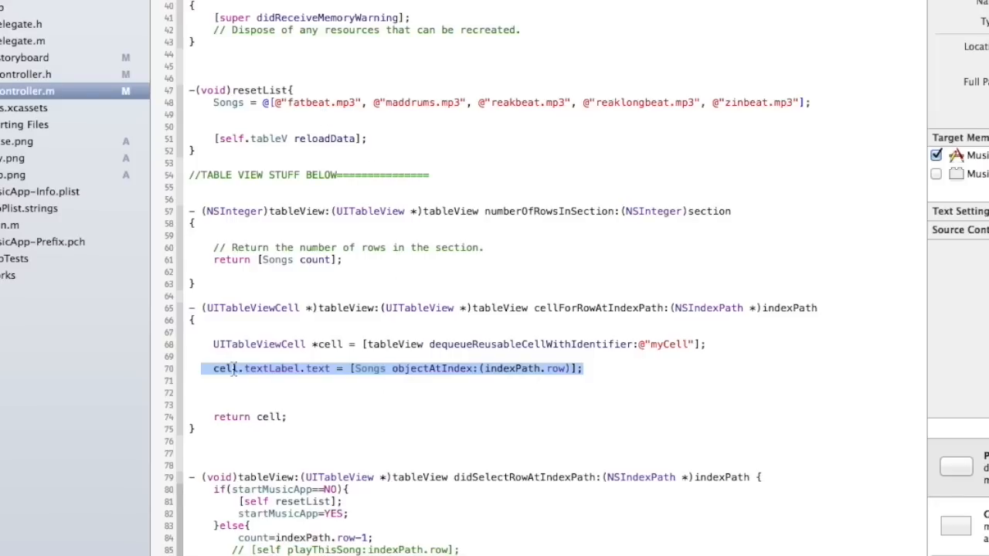
{"action": "scroll", "scroll_direction": "up", "scroll_amount": 3}
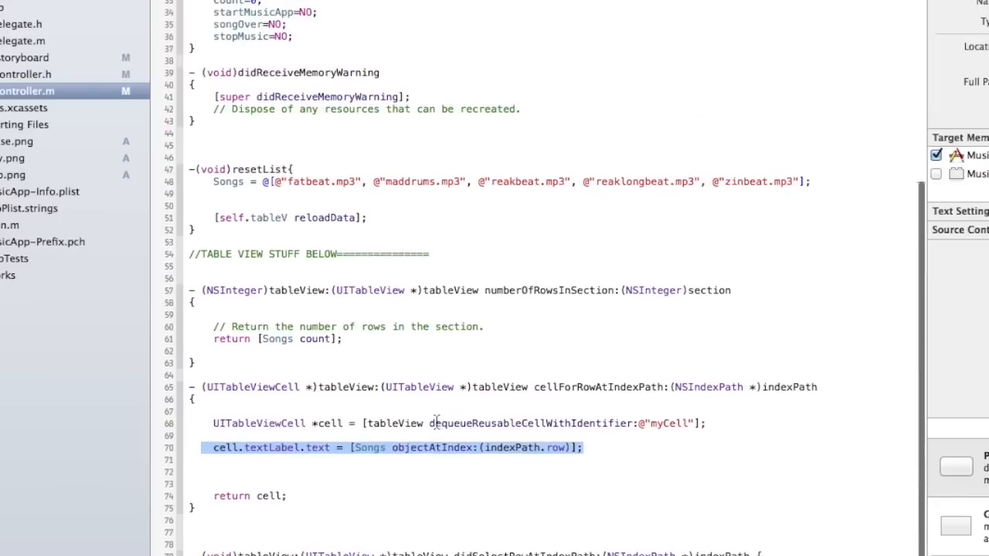
{"action": "scroll", "scroll_direction": "up", "scroll_amount": 3}
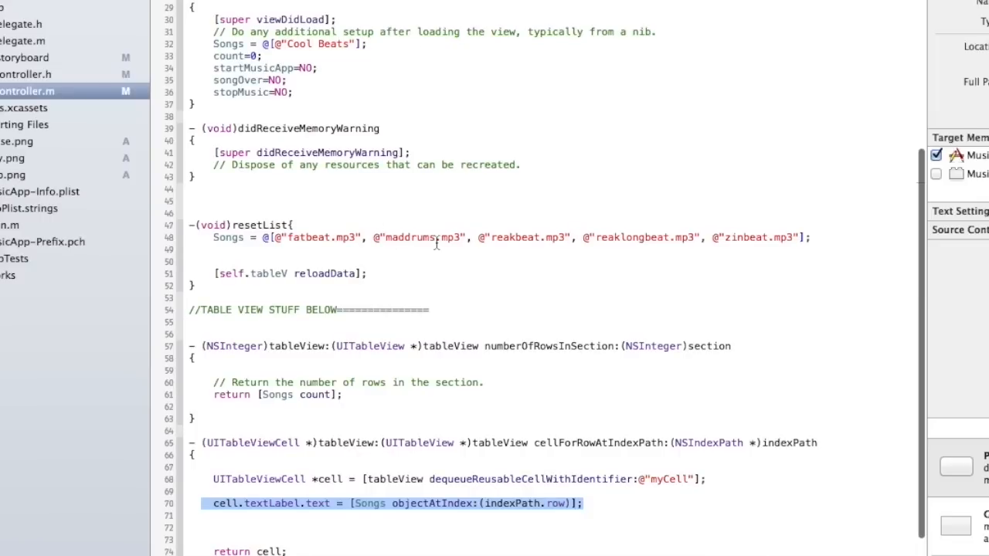
{"action": "scroll", "scroll_direction": "down", "scroll_amount": 3}
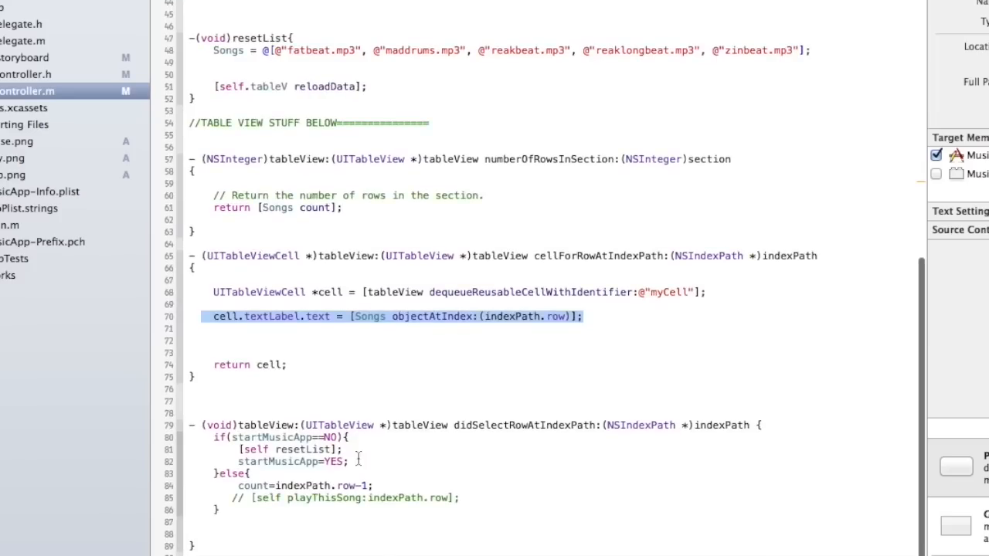
{"action": "left_click", "coordinate": [457, 425]}
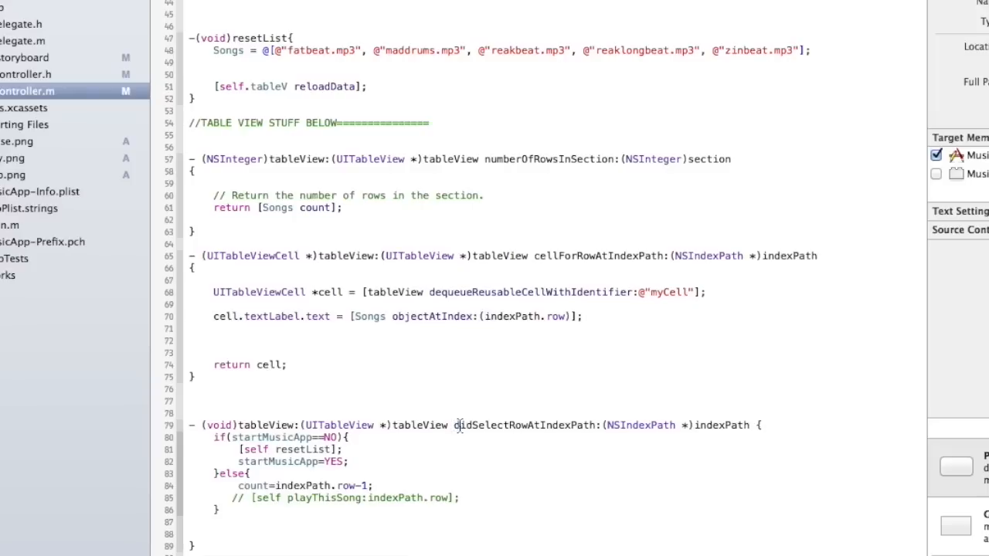
{"action": "double_click", "coordinate": [523, 425]}
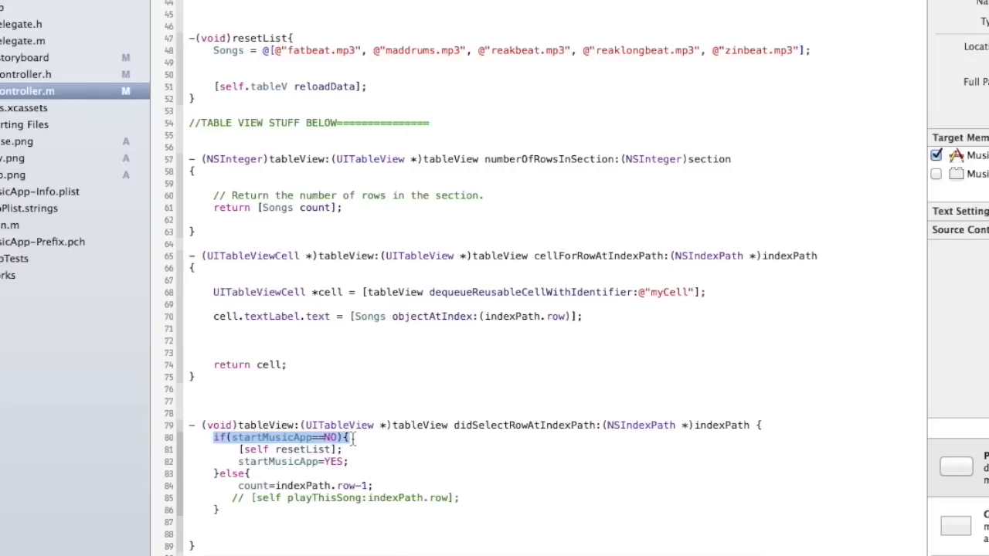
{"action": "mouse_move", "coordinate": [275, 465]}
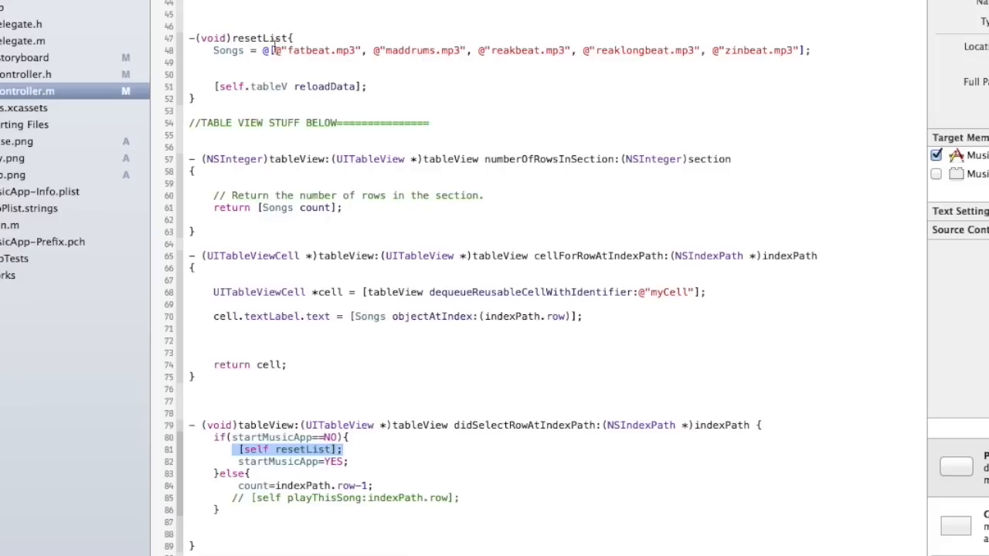
{"action": "left_click", "coordinate": [309, 49]}
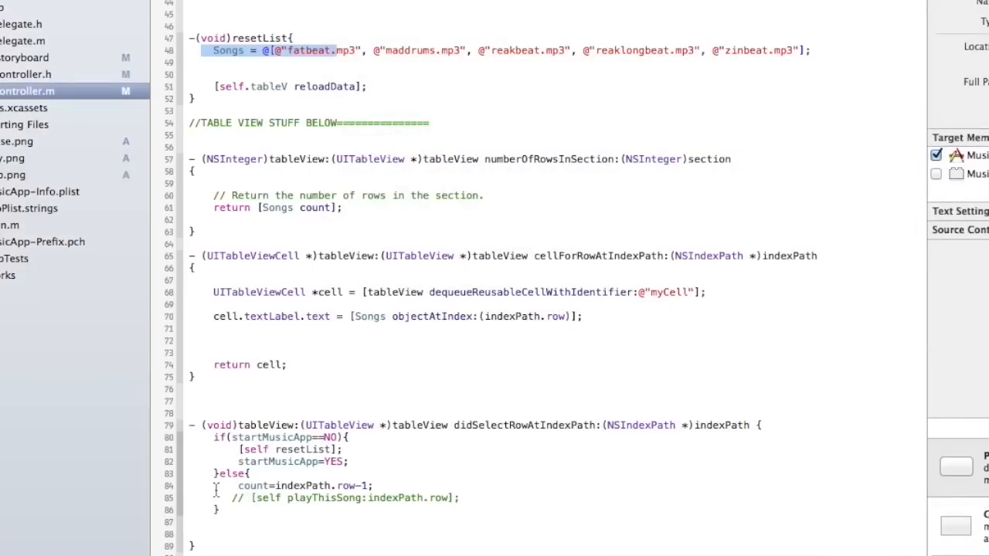
{"action": "left_click_drag", "start_coordinate": [217, 485], "coordinate": [461, 498]}
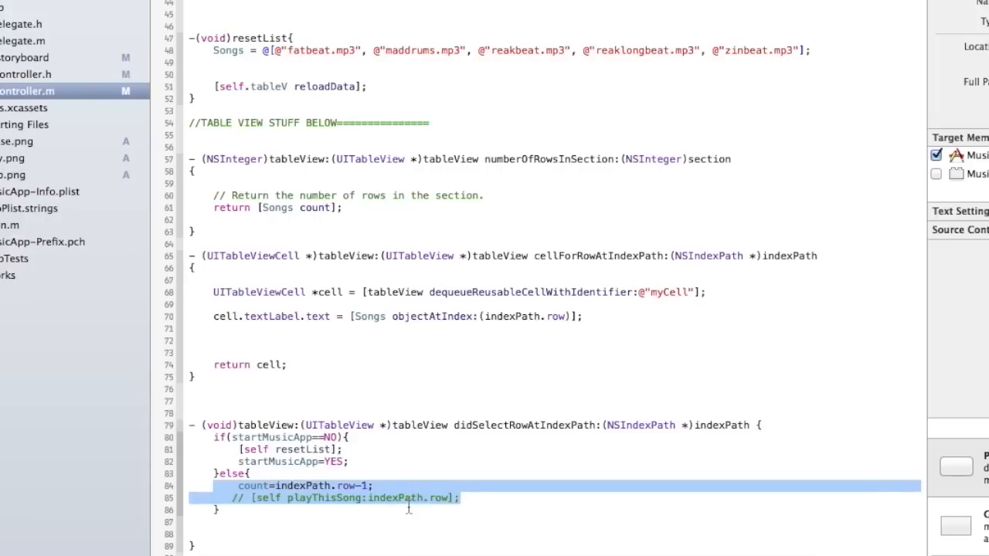
{"action": "scroll", "scroll_direction": "down", "scroll_amount": 3}
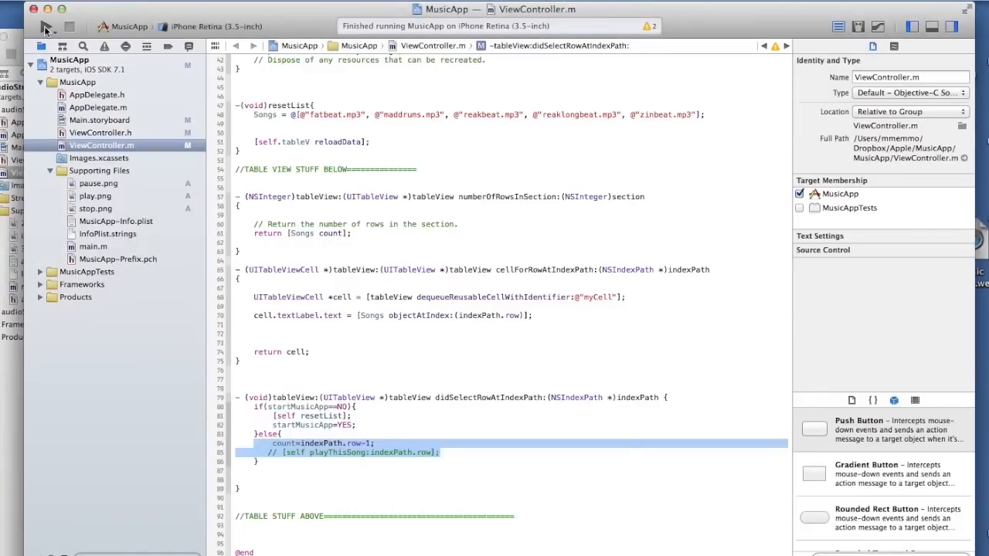
Step: Run MusicApp in the Simulator and tap Cool Beats to list the five mp3 tracks
{"action": "left_click", "coordinate": [46, 24]}
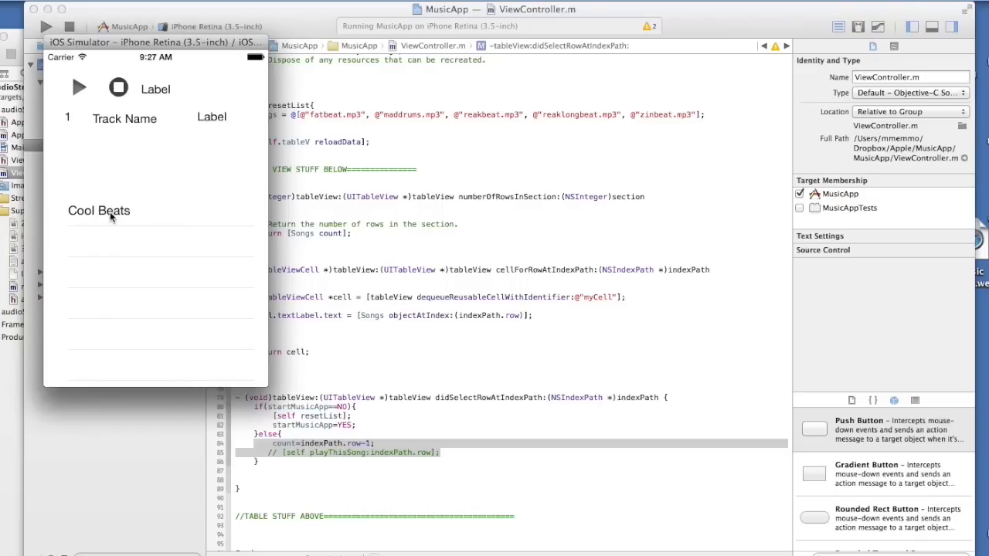
{"action": "left_click", "coordinate": [99, 210]}
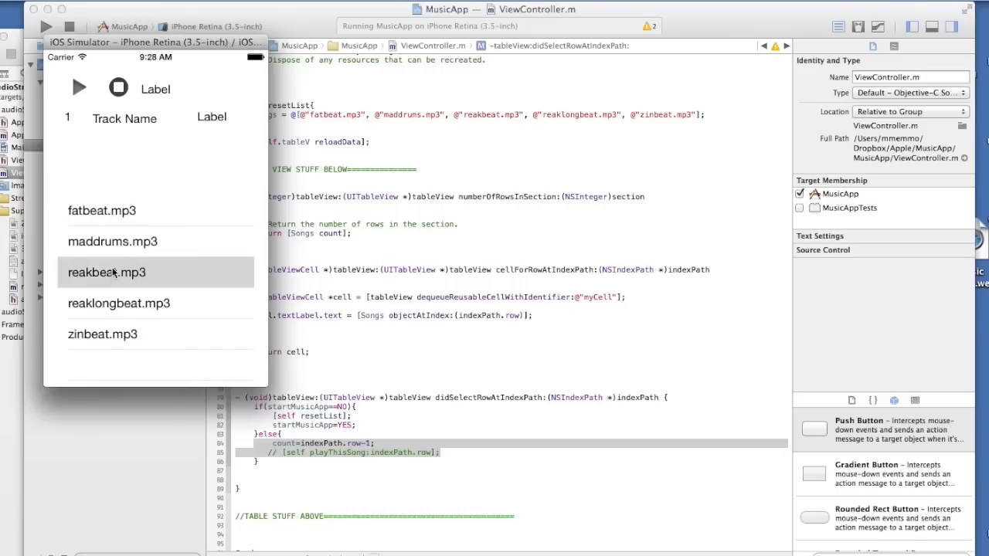